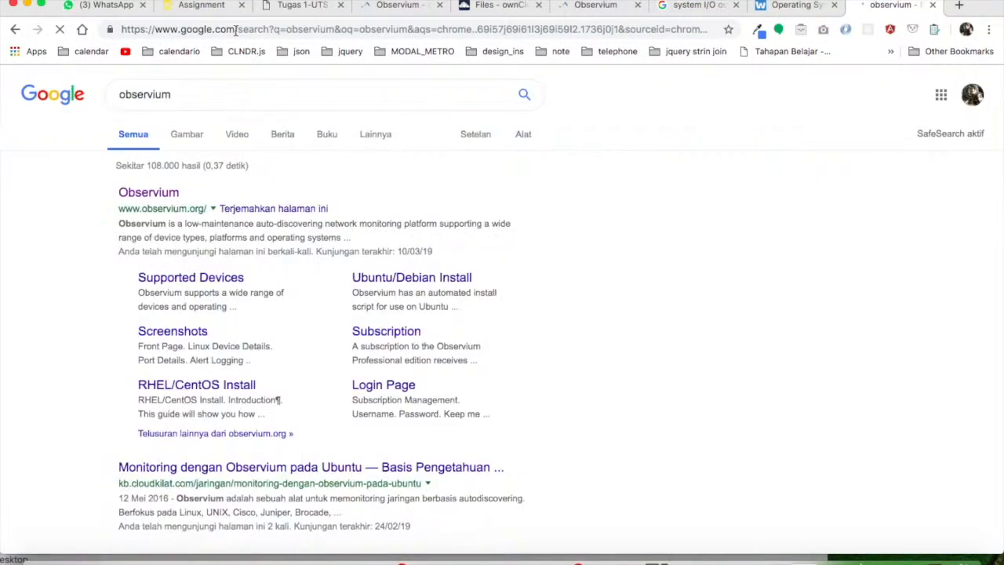
# - Reach the Observium RHEL/CentOS 7 installation guide from the Google result via the Documentation menu
pyautogui.click(148, 192)
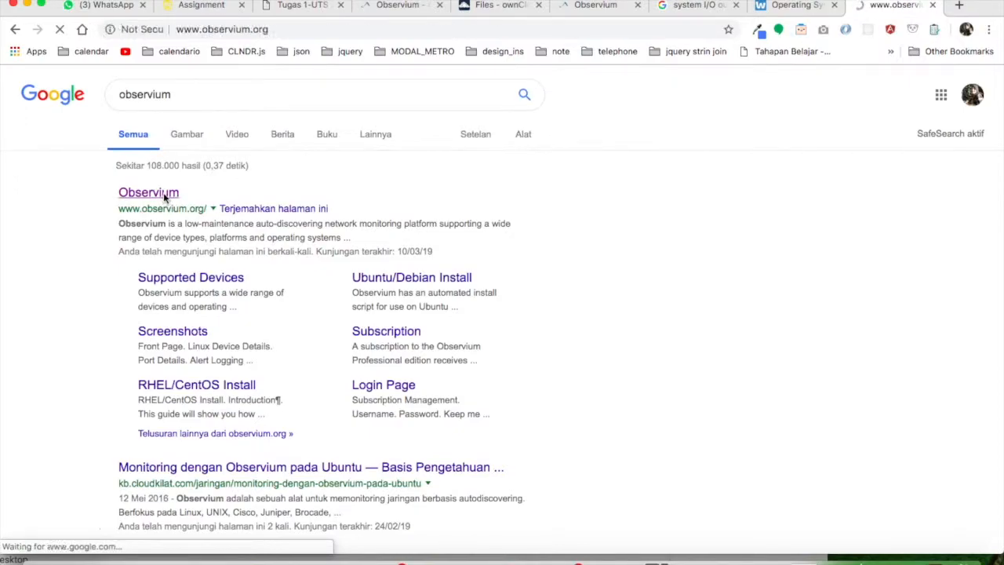
pyautogui.click(148, 192)
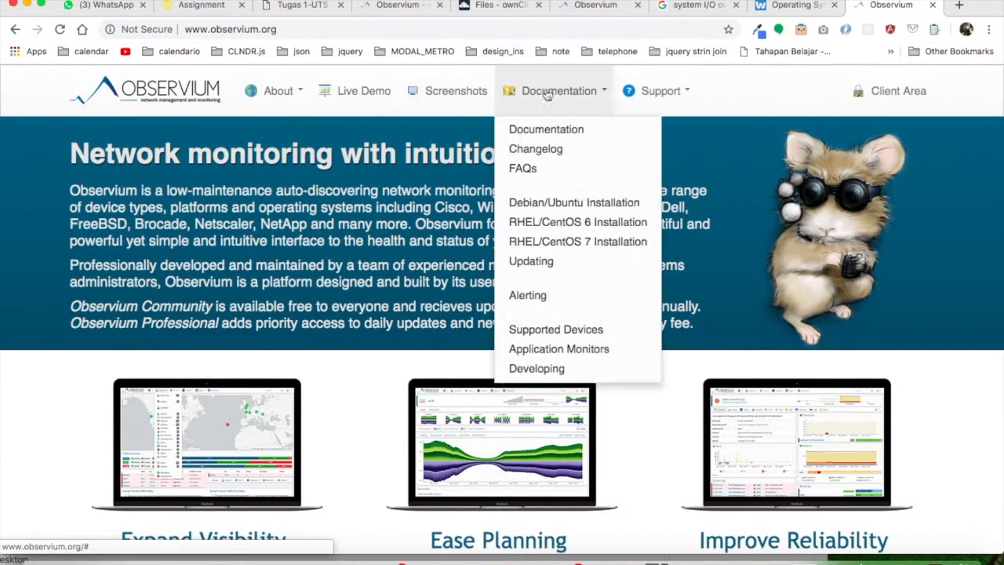
pyautogui.moveTo(577, 241)
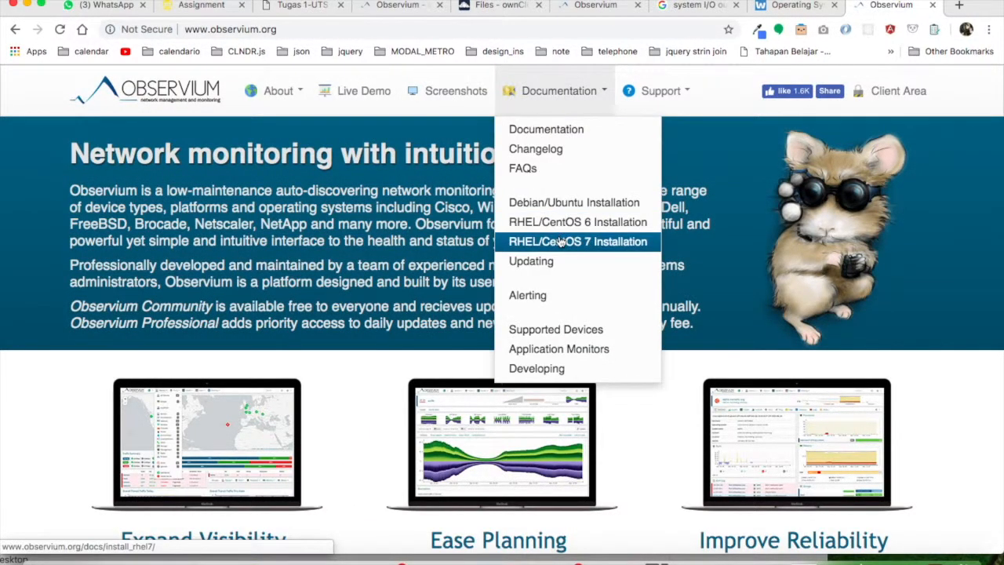
pyautogui.click(577, 241)
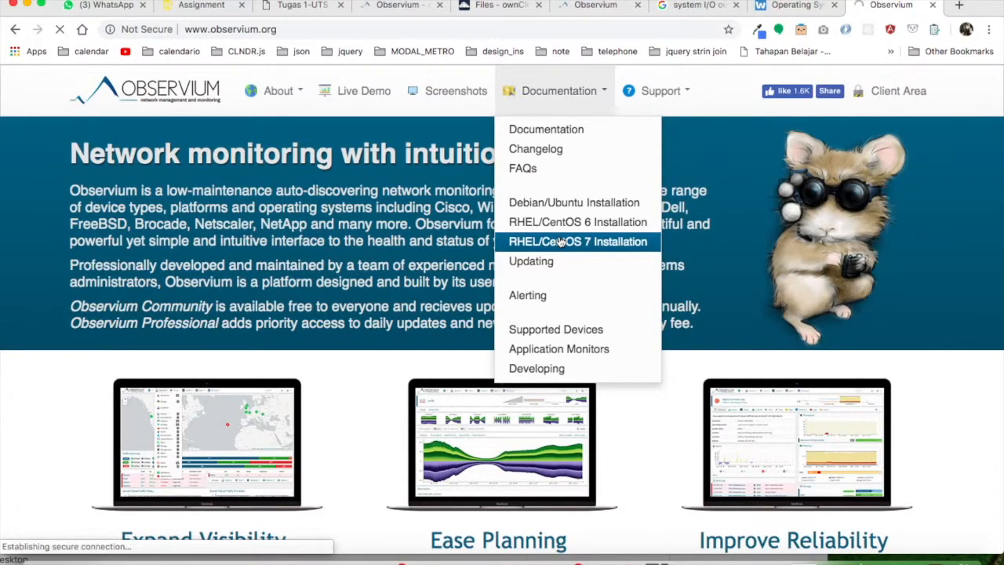
pyautogui.click(577, 242)
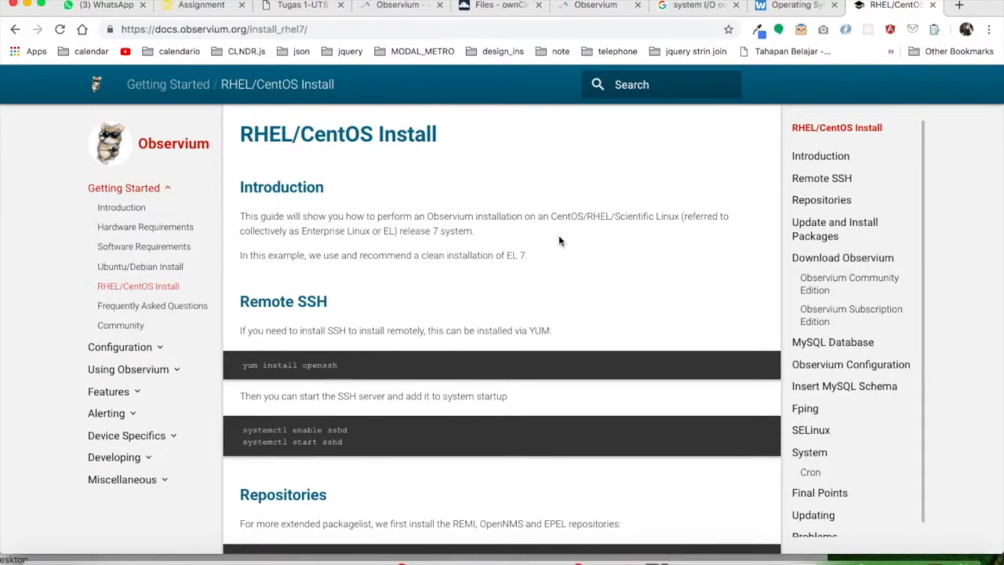
pyautogui.moveTo(470, 284)
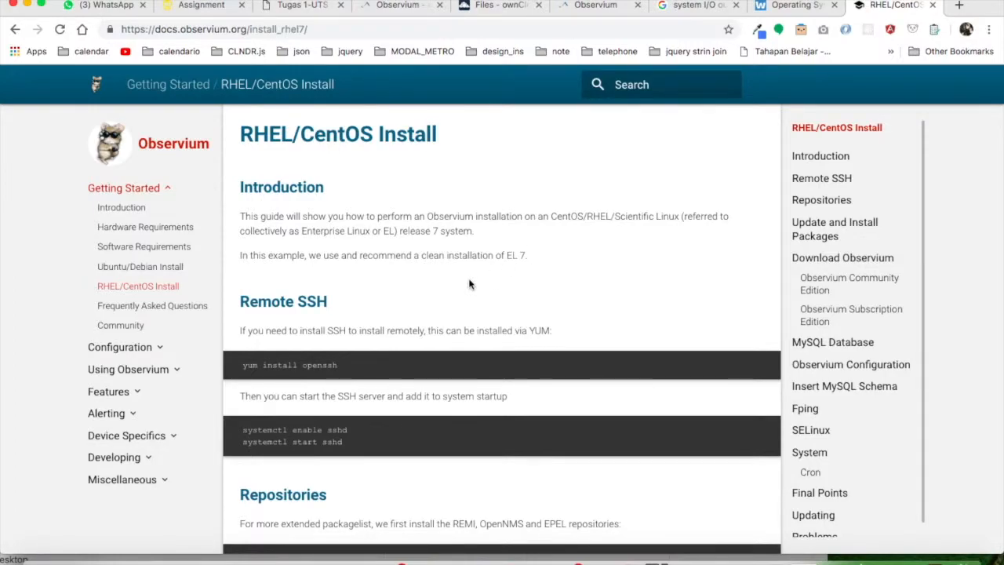
pyautogui.scroll(-3)
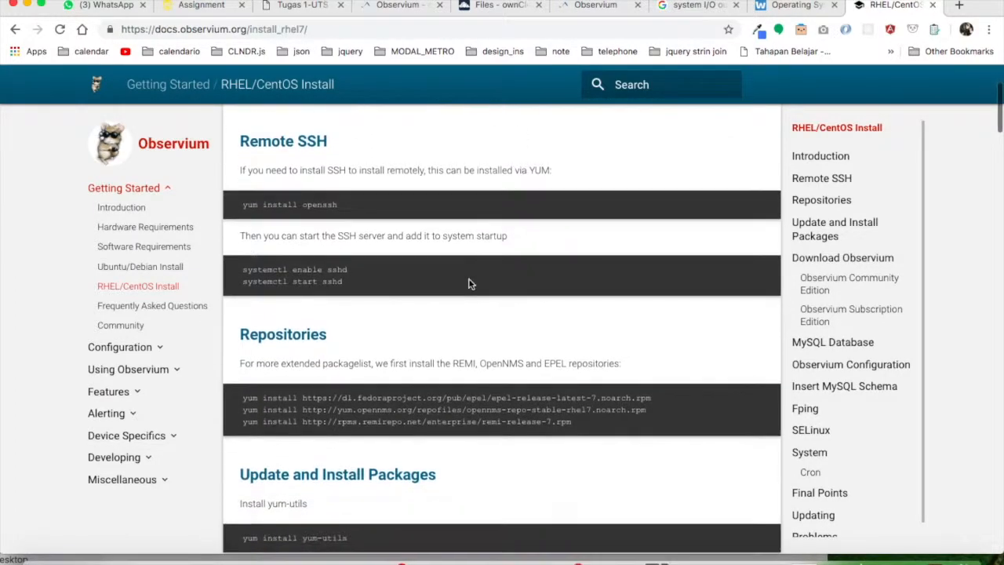
pyautogui.scroll(-3)
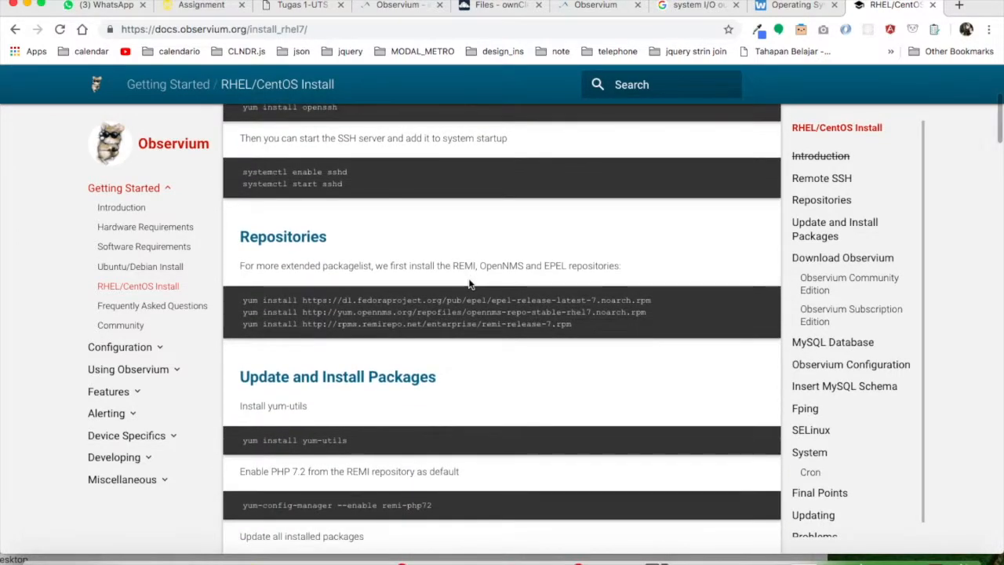
pyautogui.scroll(-3)
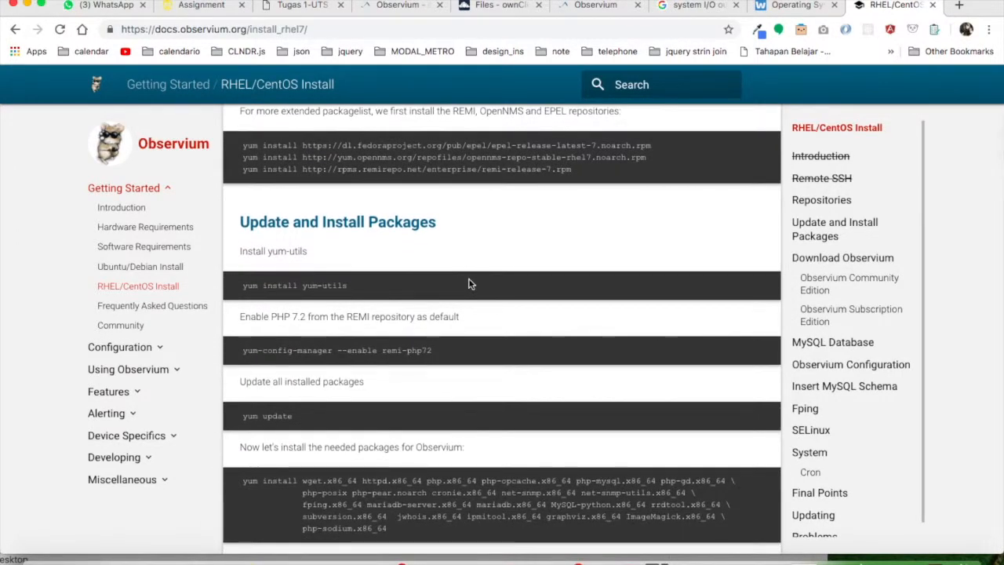
pyautogui.scroll(-3)
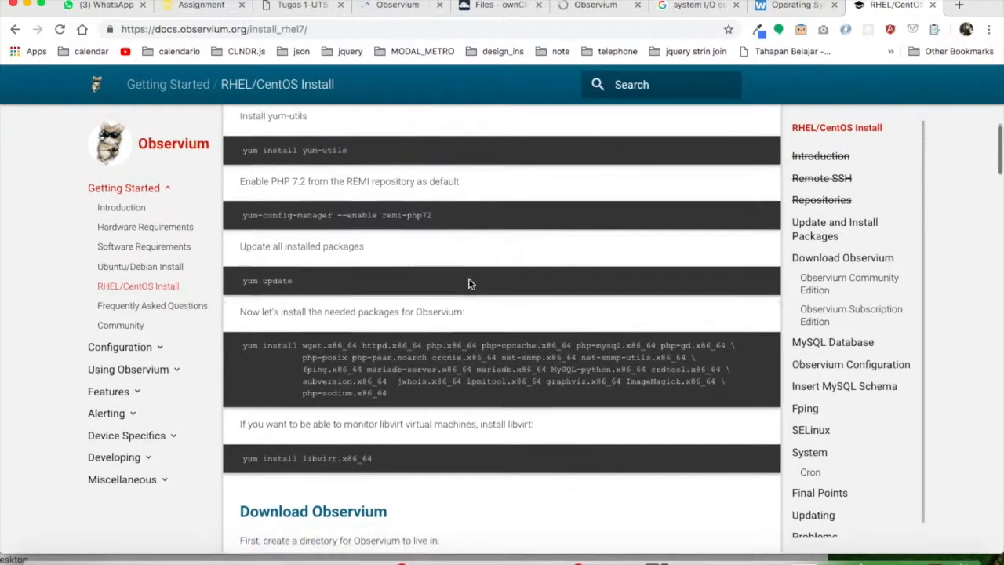
pyautogui.scroll(-3)
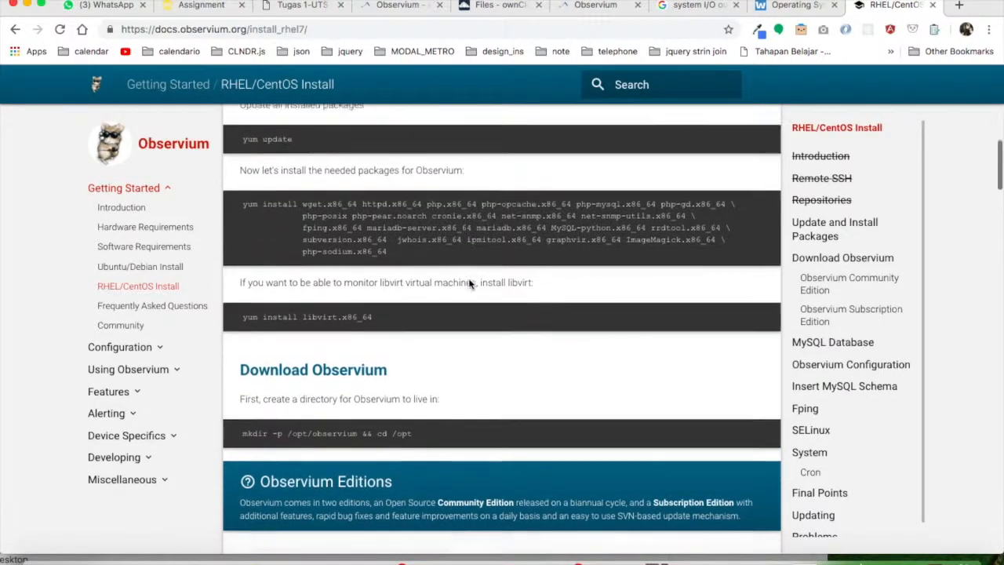
pyautogui.scroll(-3)
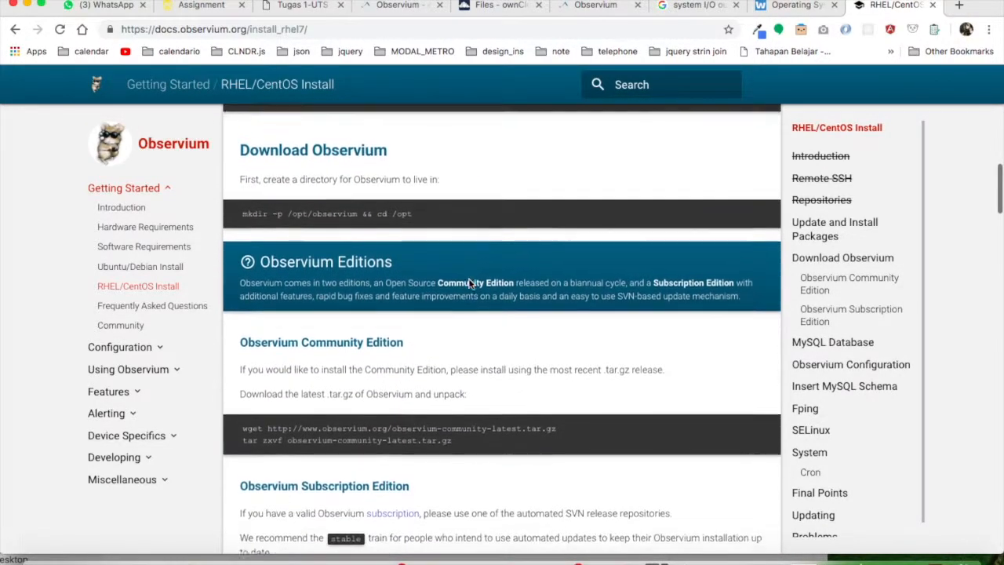
pyautogui.scroll(-3)
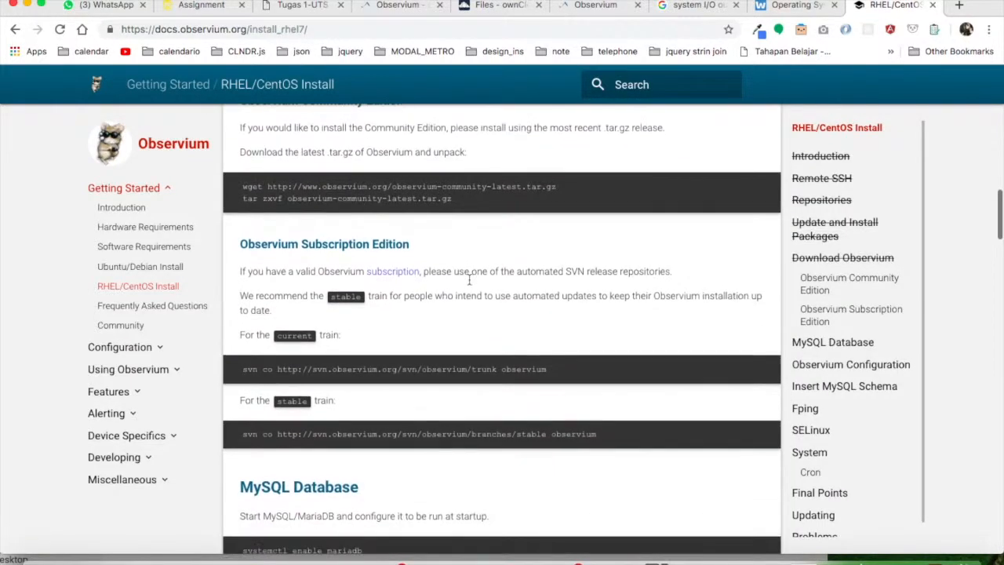
pyautogui.scroll(-3)
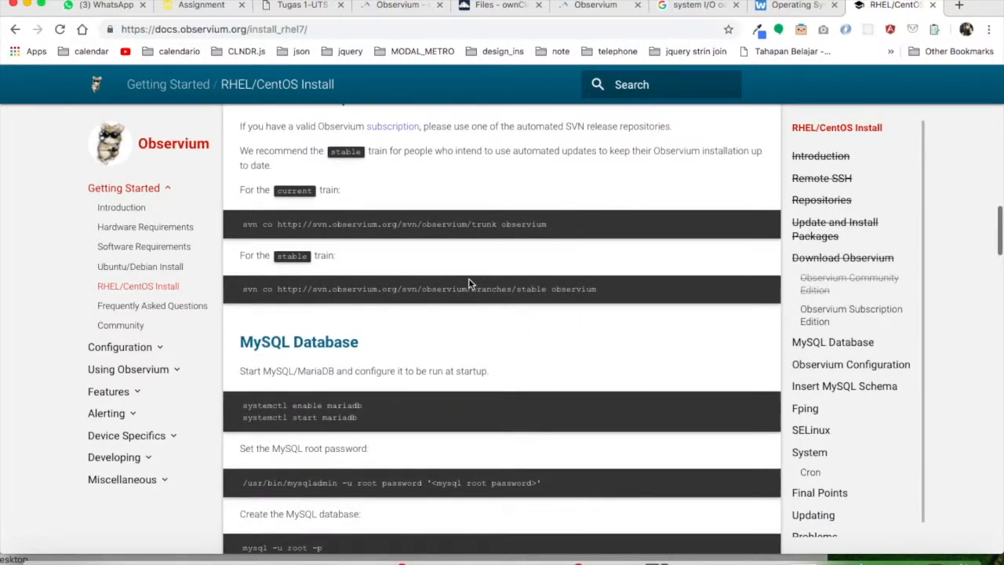
pyautogui.scroll(-3)
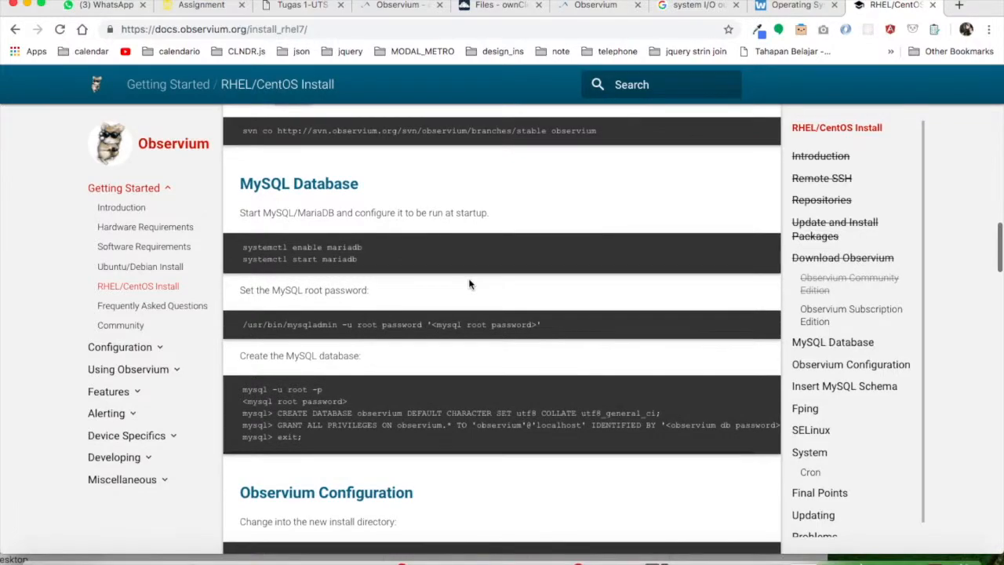
pyautogui.scroll(-3)
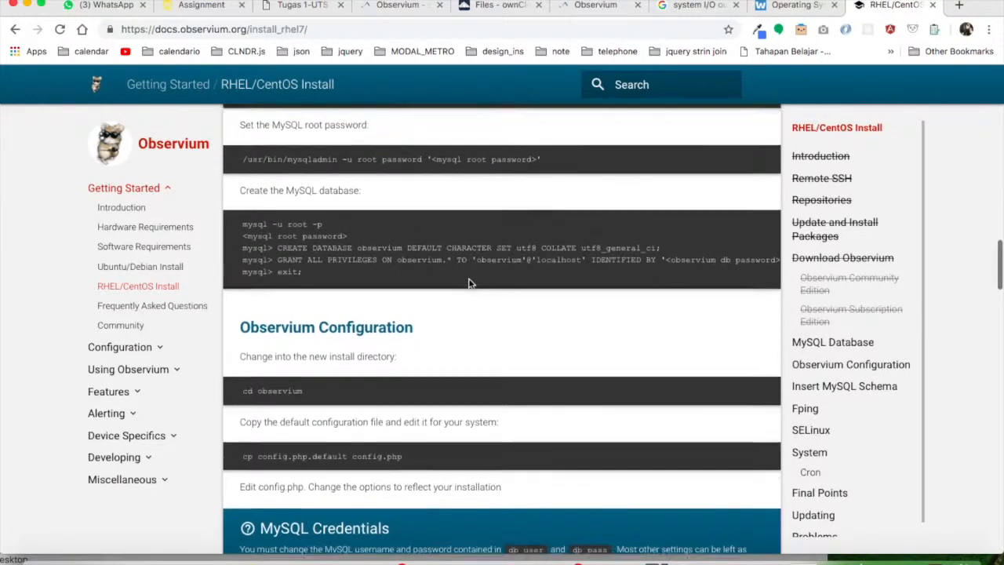
pyautogui.scroll(-3)
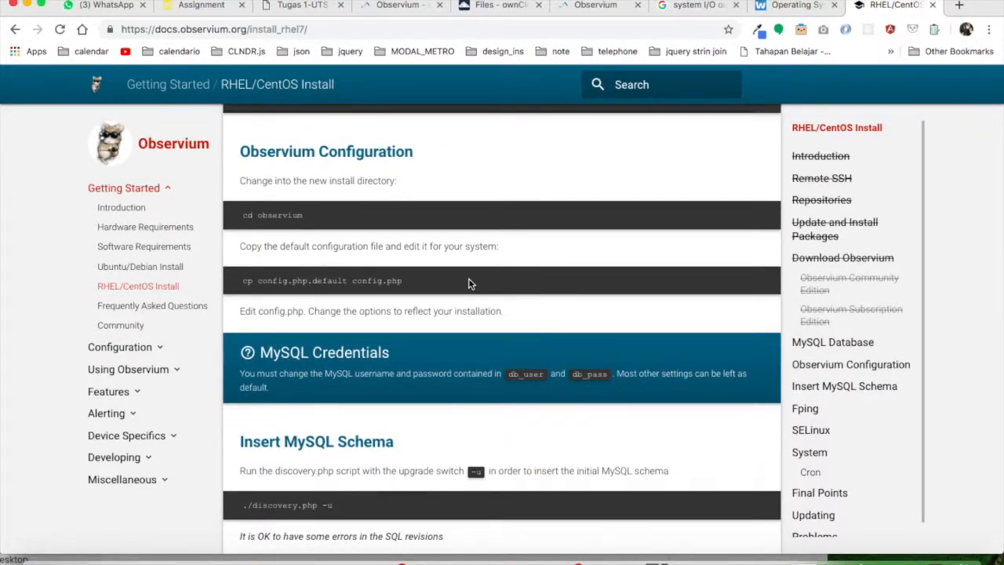
pyautogui.scroll(-3)
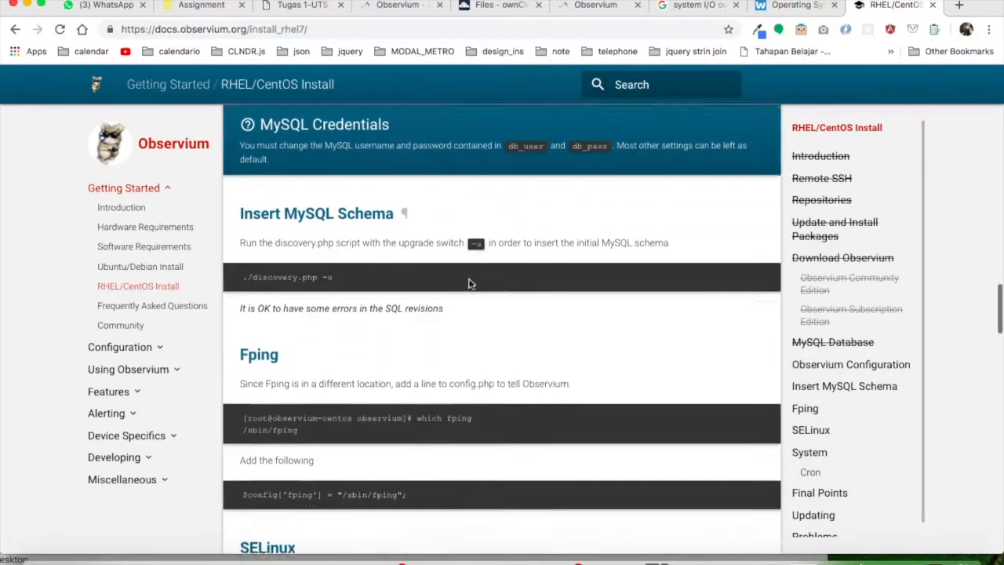
pyautogui.scroll(-3)
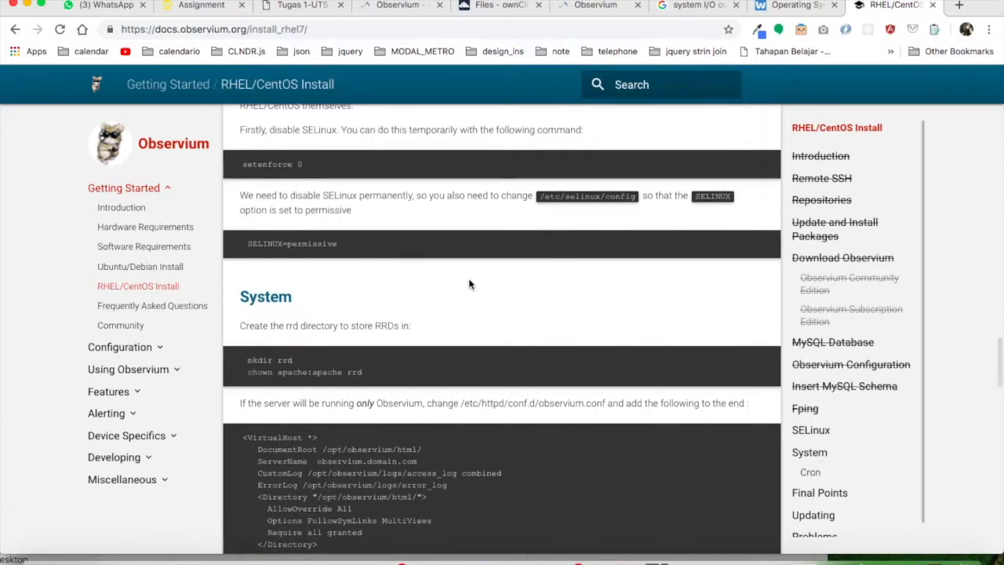
pyautogui.scroll(-3)
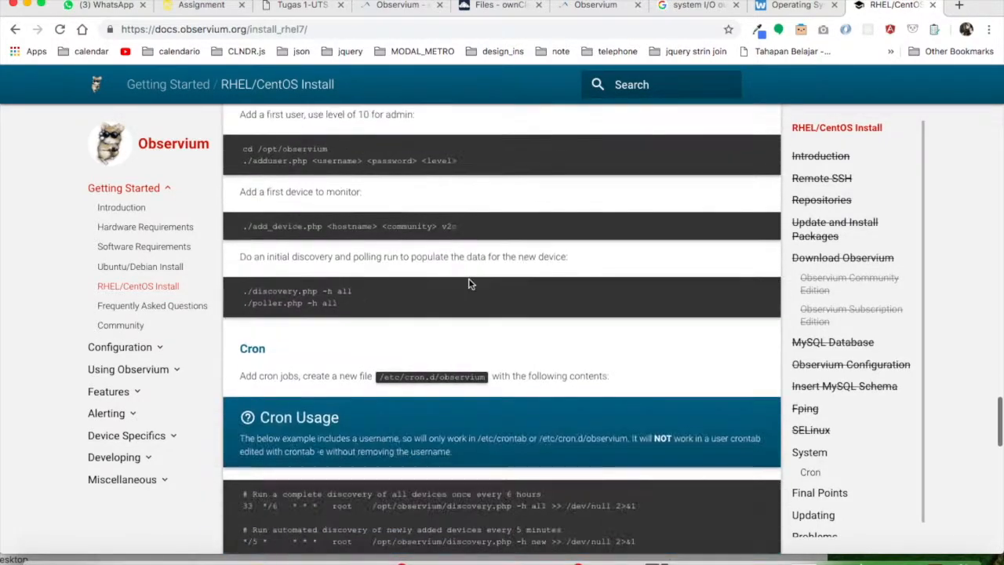
pyautogui.scroll(-3)
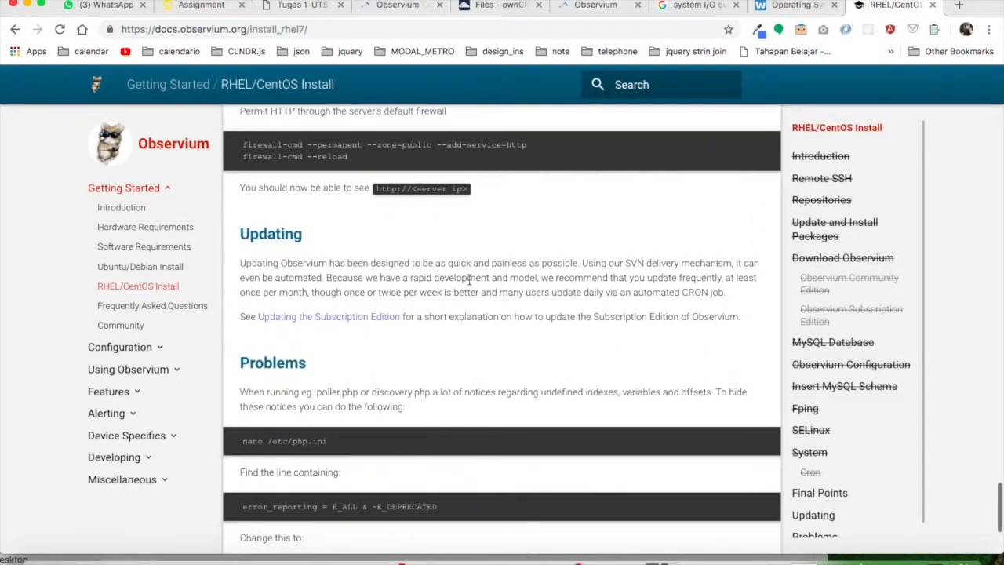
pyautogui.scroll(-3)
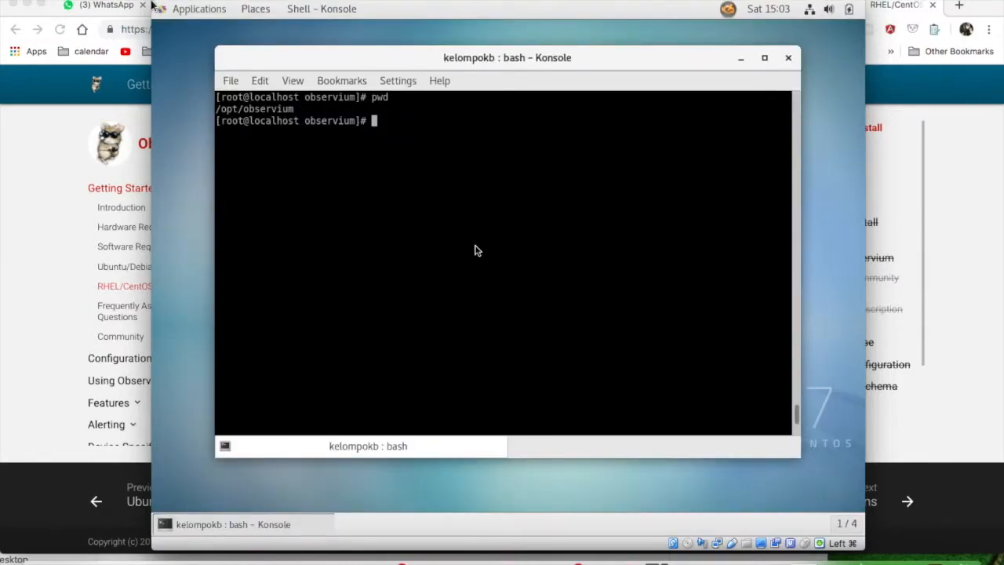
pyautogui.moveTo(296, 113)
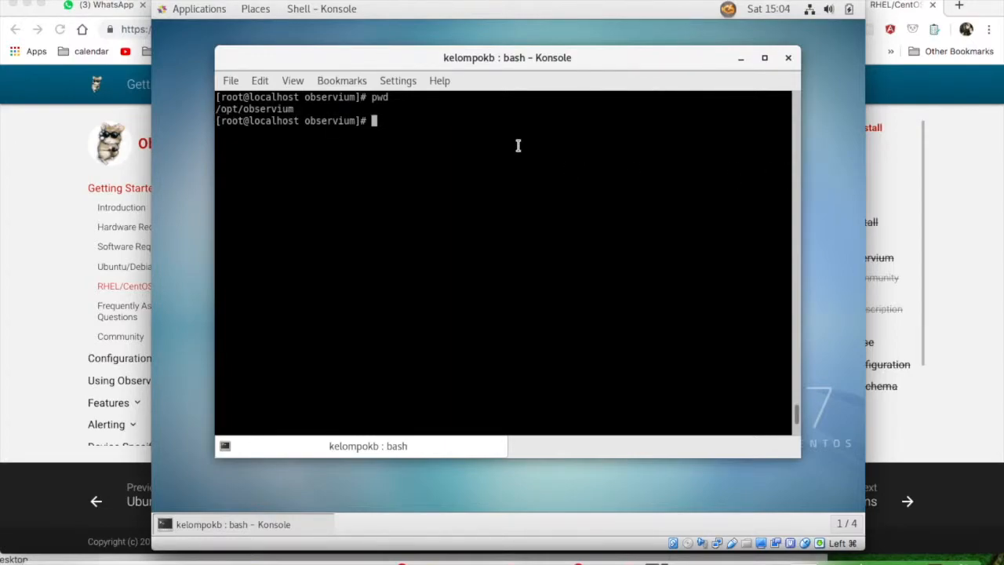
# - List /opt/observium with ls and mark the add_device.php script in the listing
pyautogui.write('ls')
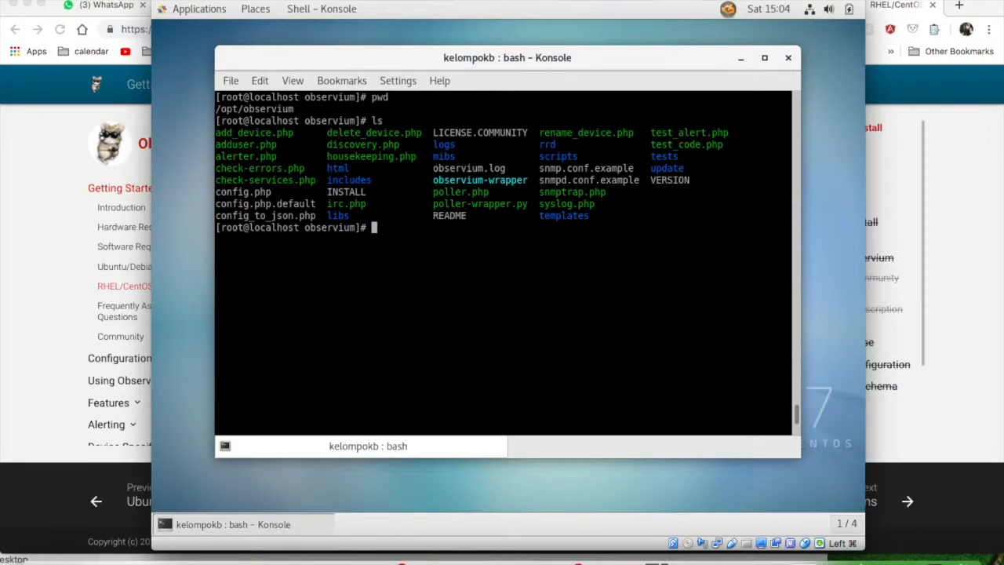
pyautogui.moveTo(253, 125)
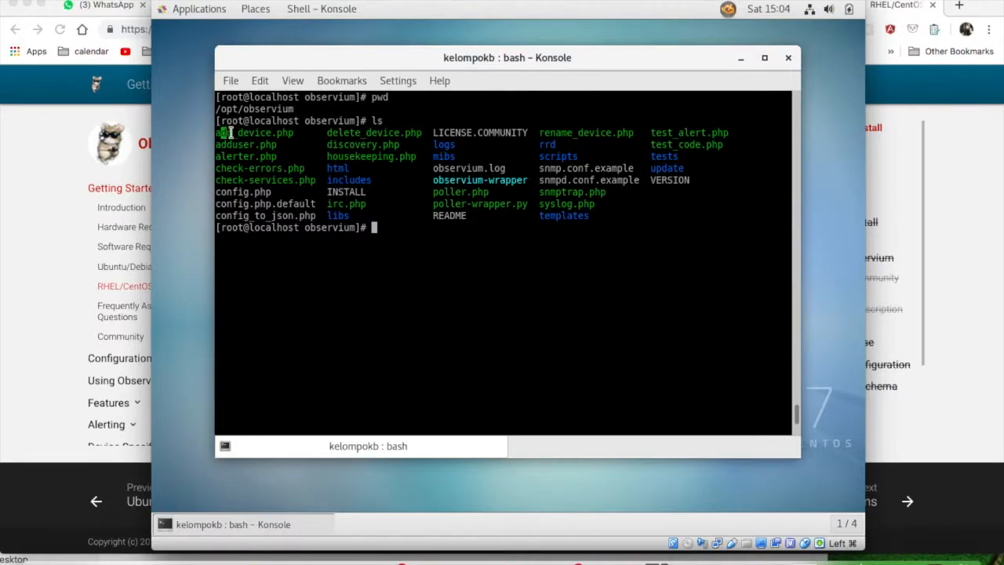
pyautogui.doubleClick(255, 131)
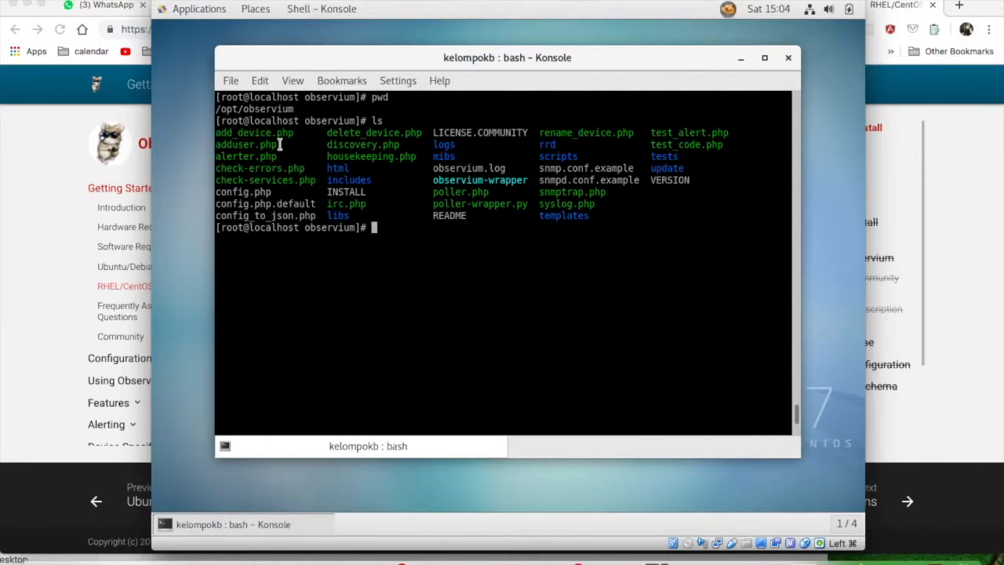
pyautogui.moveTo(408, 231)
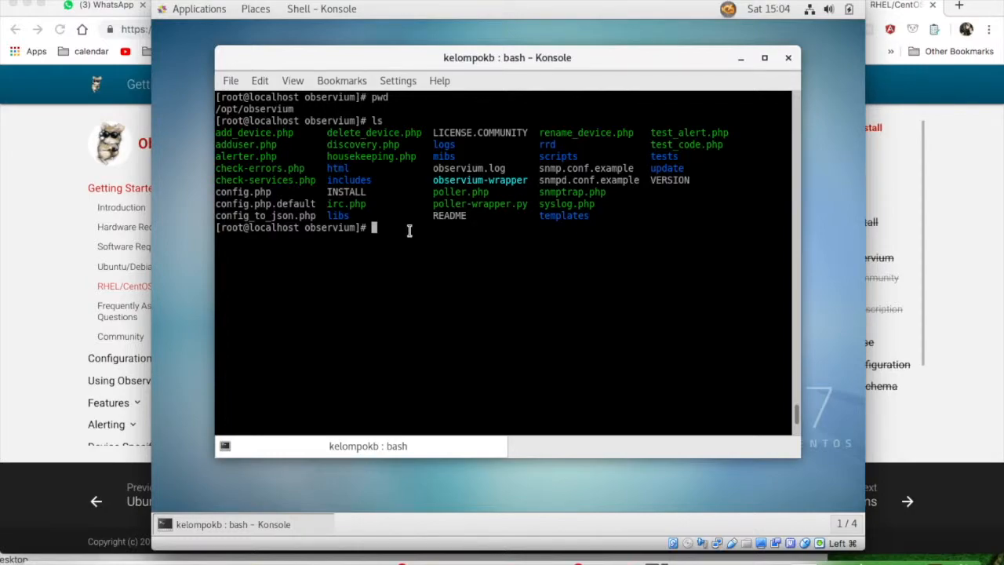
# - Print /etc/hosts with cat and mark the three uncommented 192.168.8.x host lines
pyautogui.write('c')
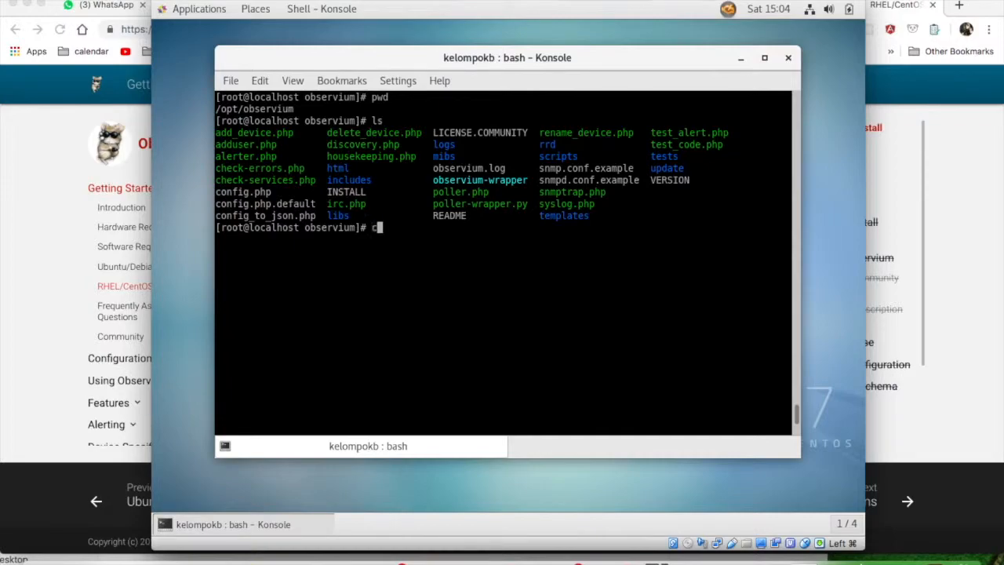
pyautogui.write('at')
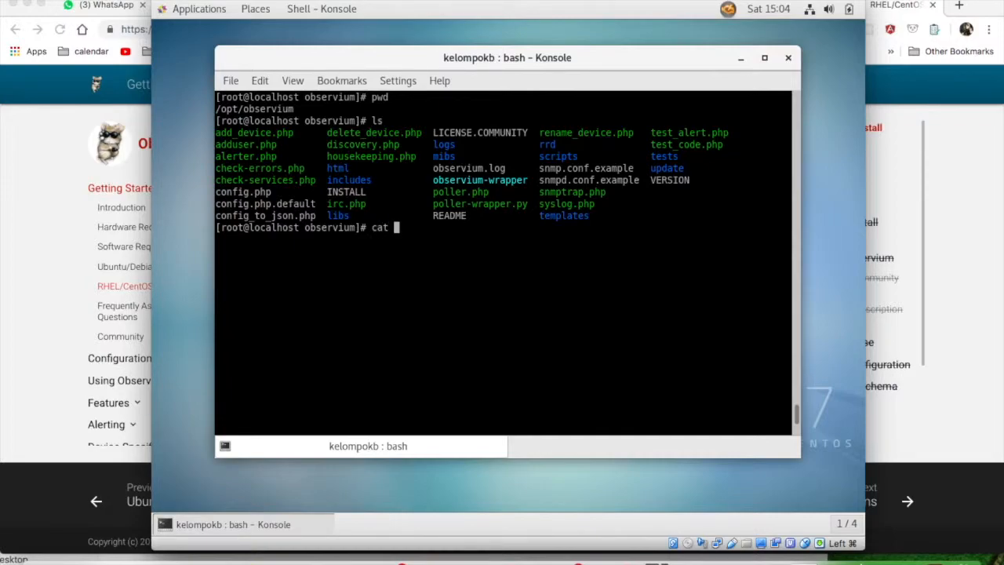
pyautogui.write('/etc/hosts')
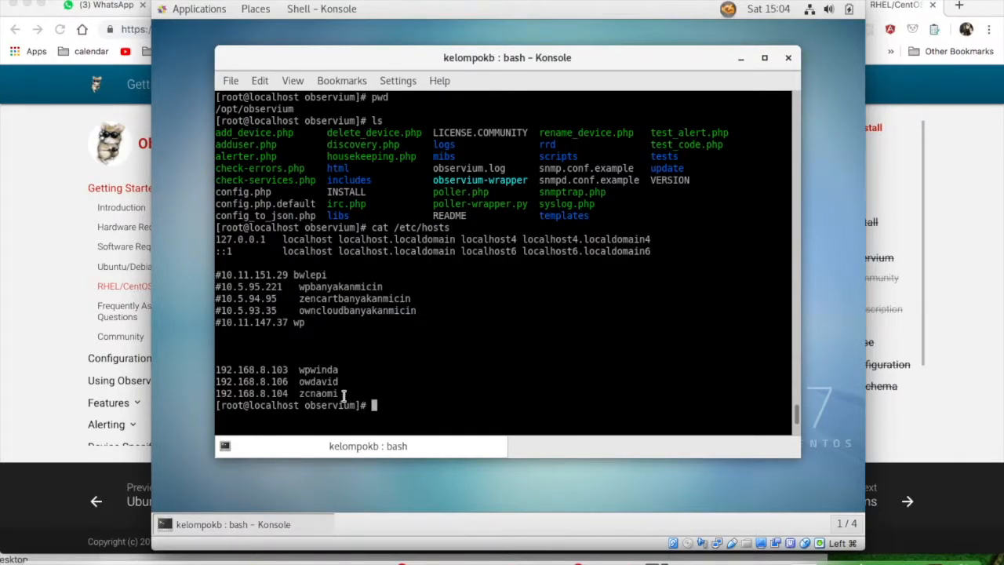
pyautogui.moveTo(217, 370); pyautogui.dragTo(345, 392)
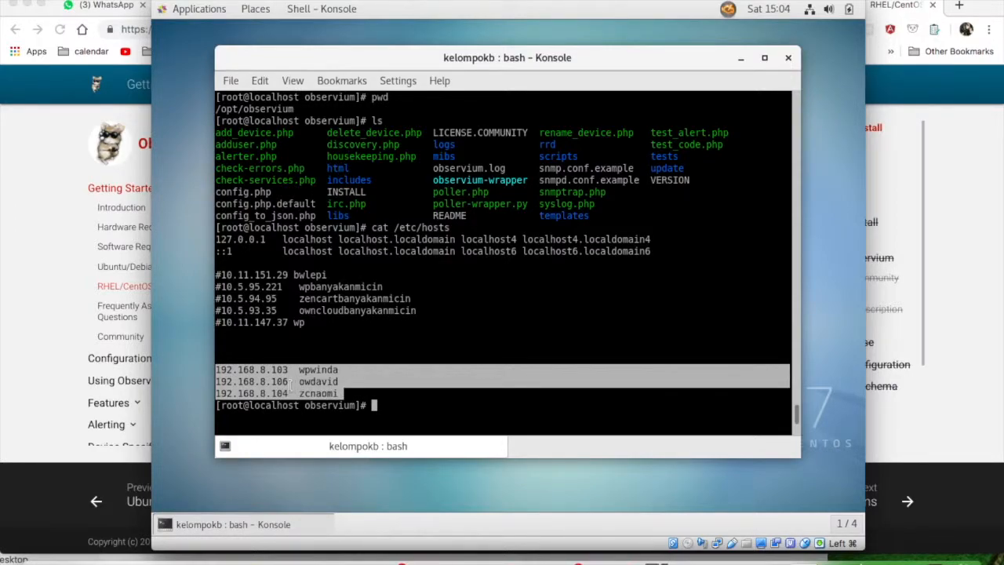
# - Ping wpwinda, owdavid and zcnaomi in turn to confirm each host answers
pyautogui.write('p')
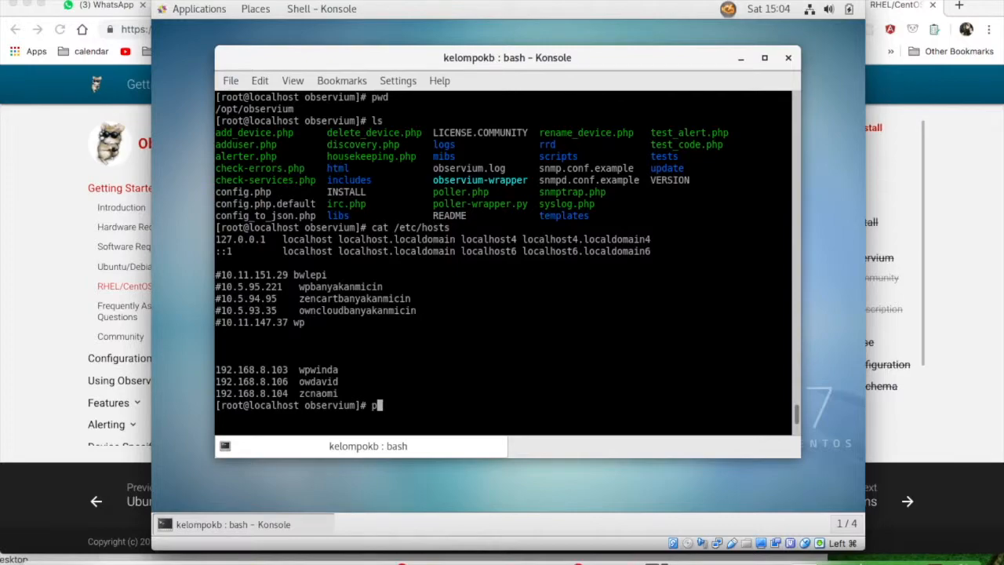
pyautogui.write('ing wpwinda')
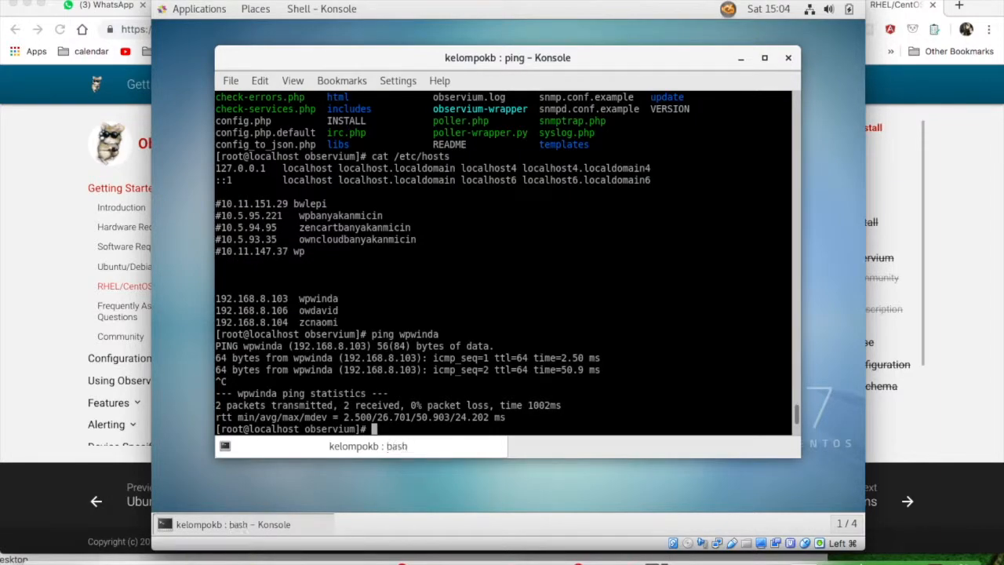
pyautogui.write('ping')
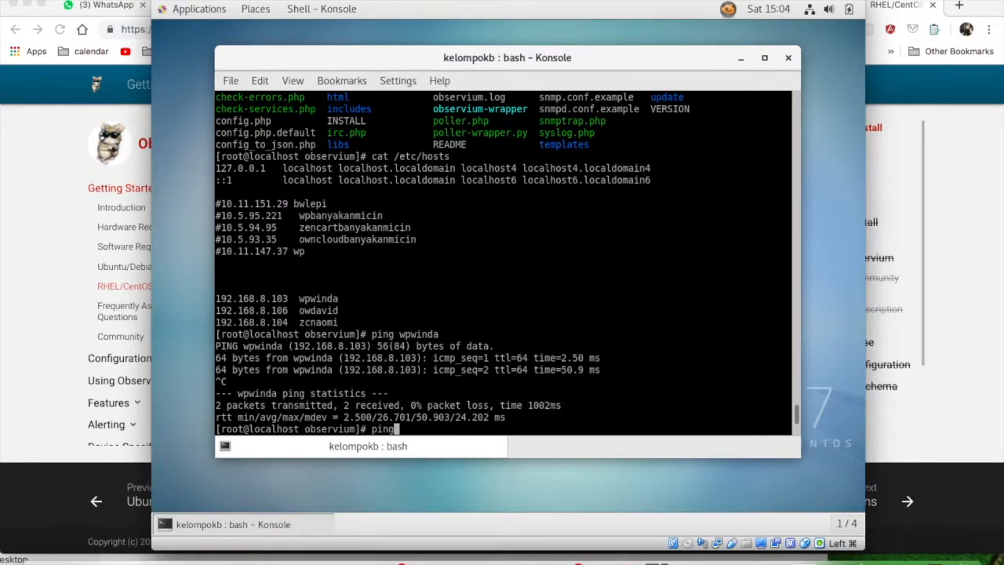
pyautogui.write('owdavid')
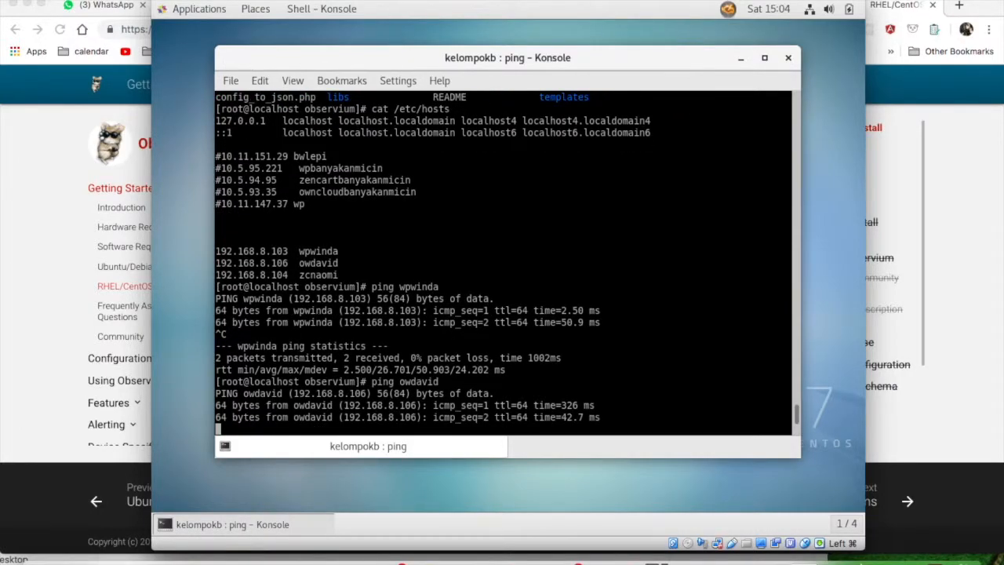
pyautogui.write('ping')
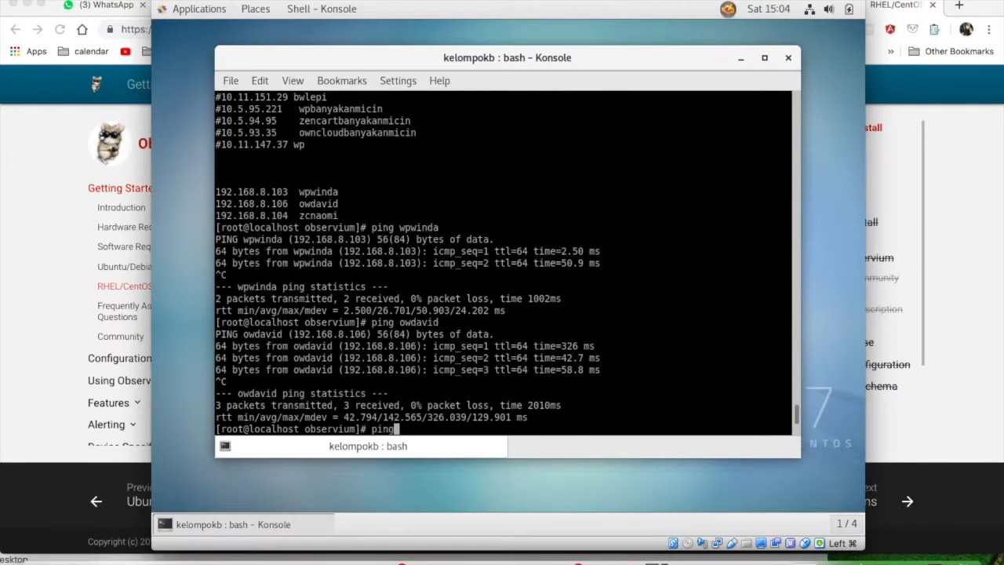
pyautogui.write('zc')
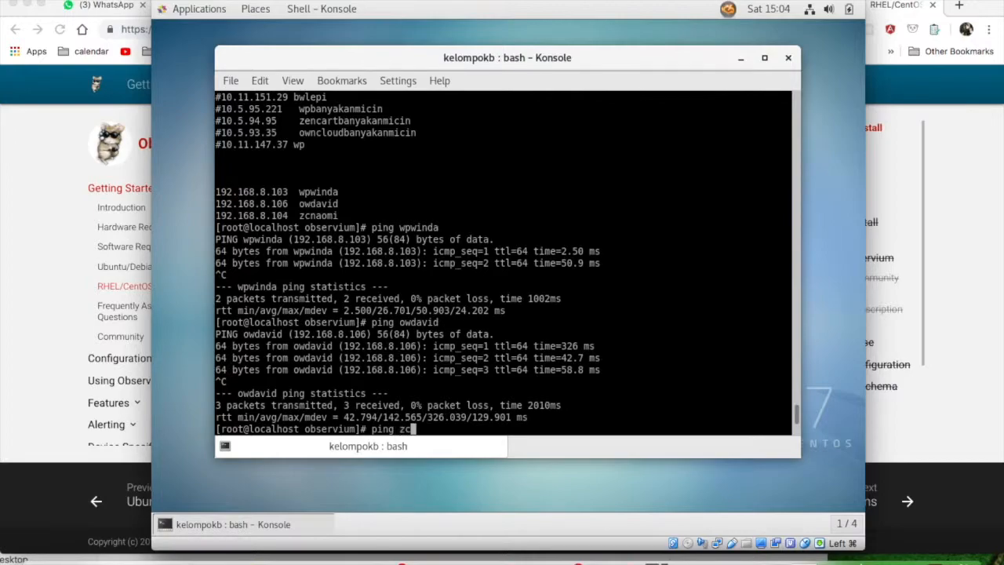
pyautogui.press('Return')
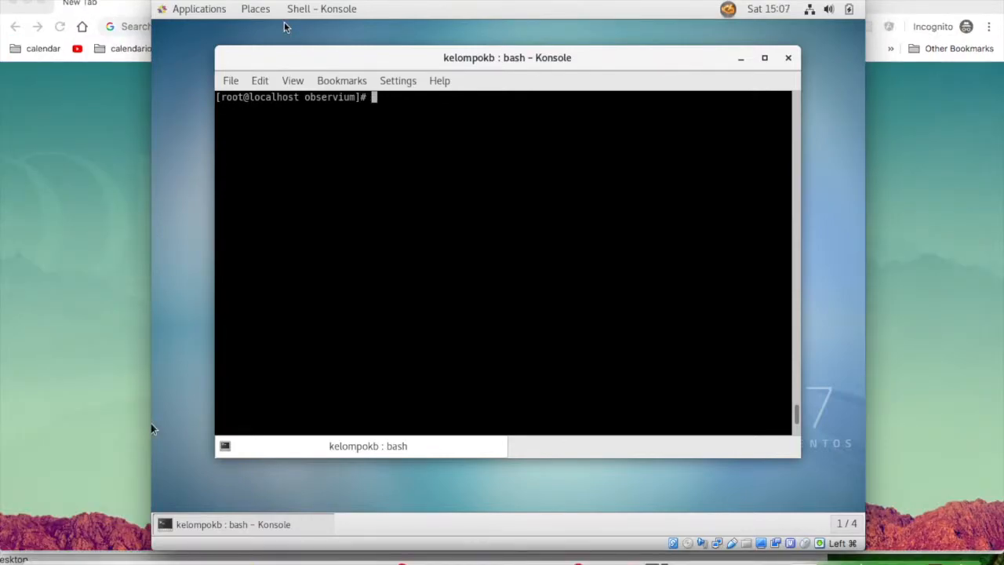
# - Check snmpd and httpd service status, then add wpwinda via ./add_device.php with community public v2c
pyautogui.write('service snmpd statu')
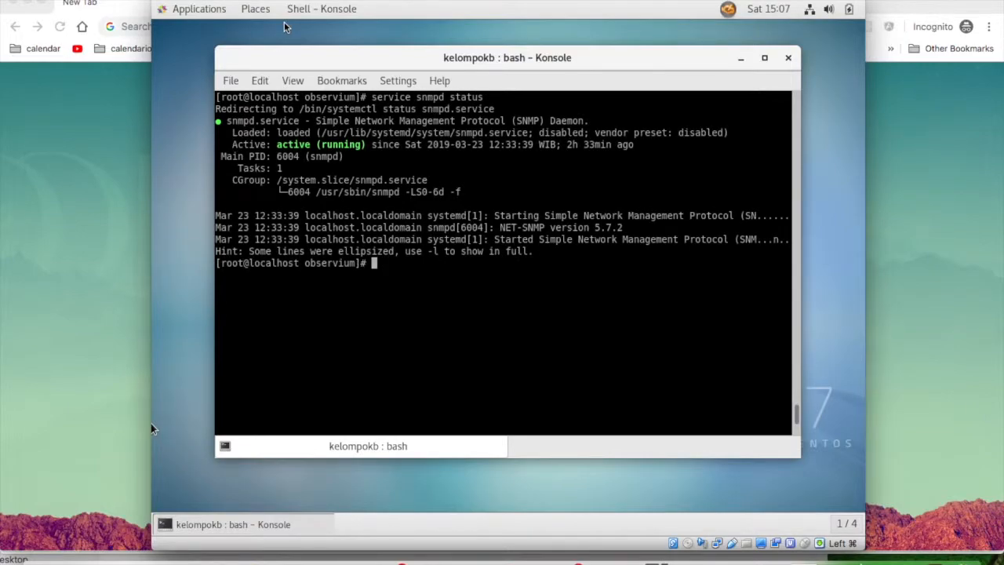
pyautogui.write('service')
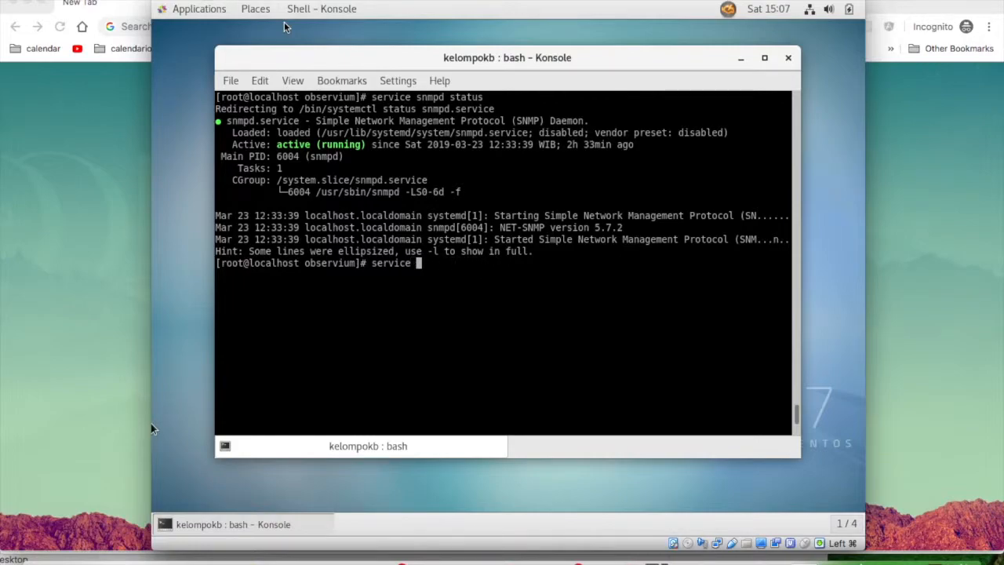
pyautogui.write('httpd sta')
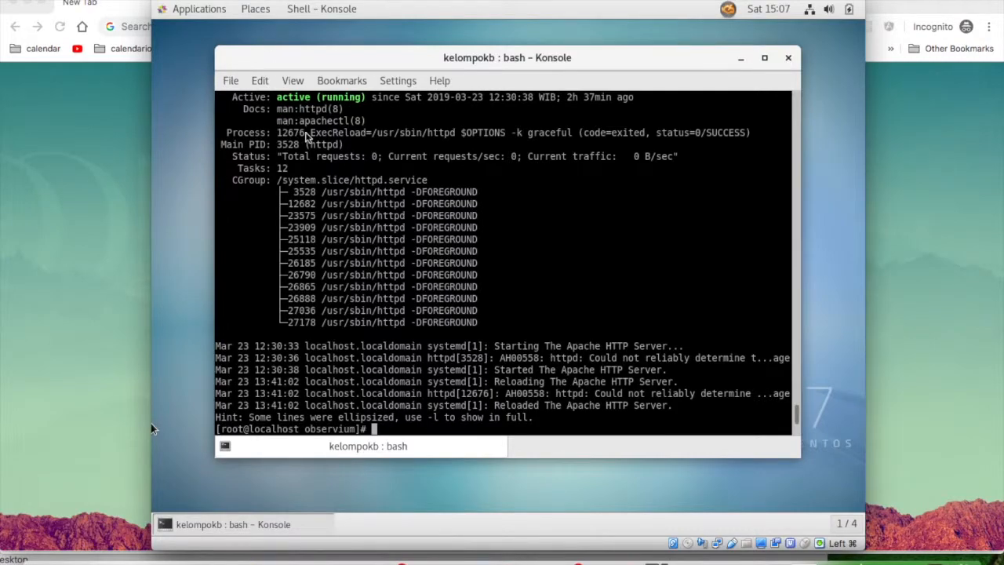
pyautogui.moveTo(110, 200)
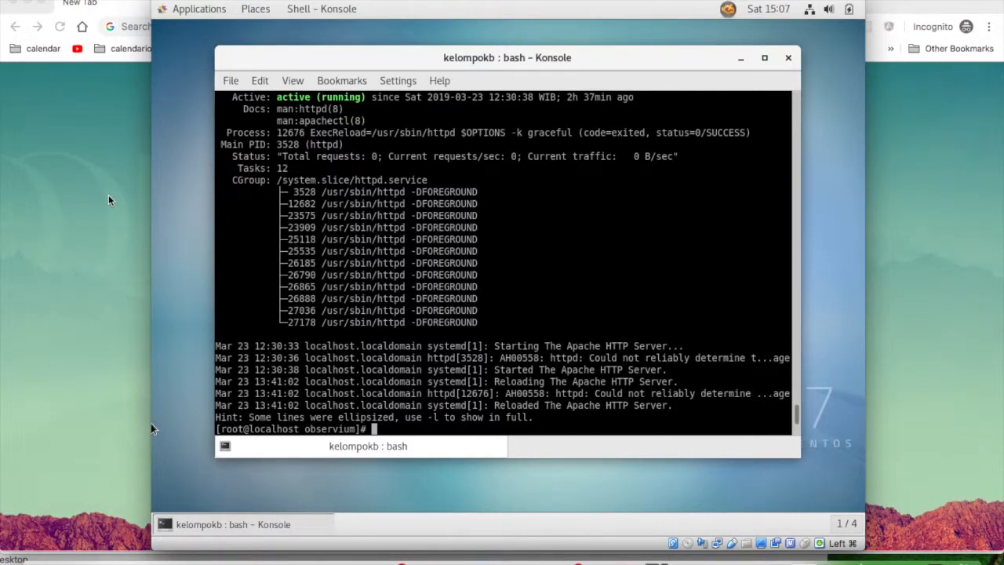
pyautogui.write('./add_device.php wpwinda public v2c')
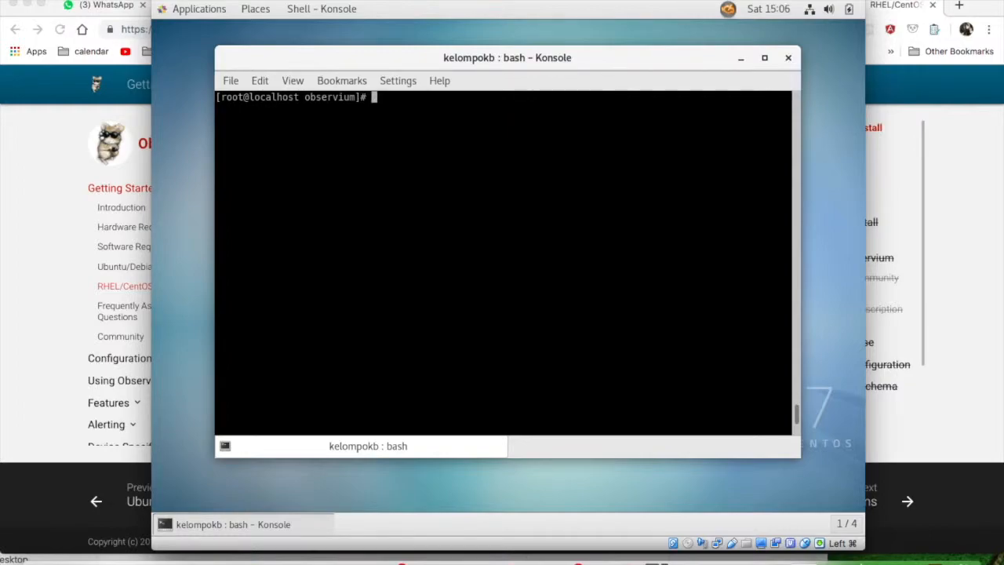
# - Find the past poller command in history and run ./poller.php -h wpwinda
pyautogui.write('history | grep "poller')
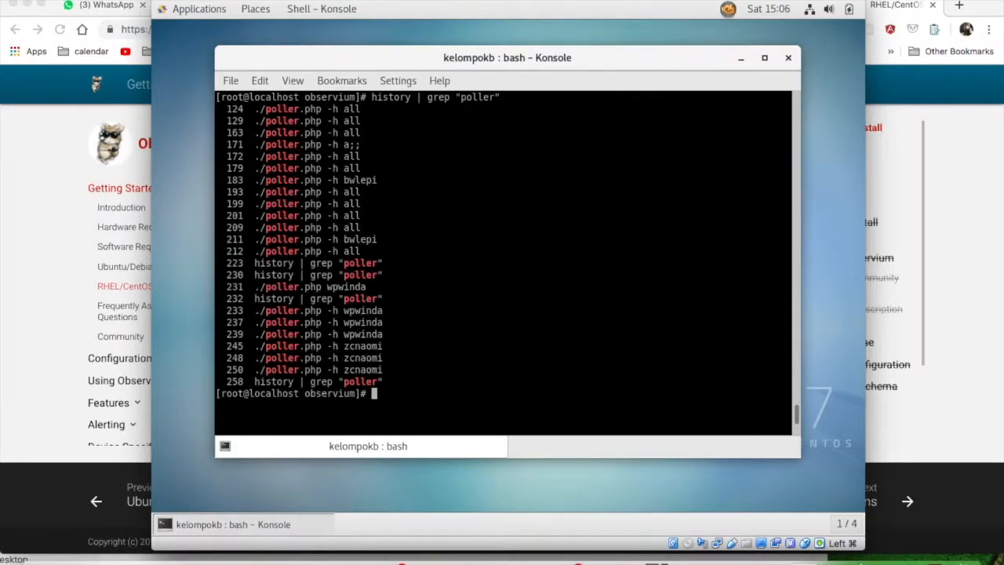
pyautogui.moveTo(420, 320)
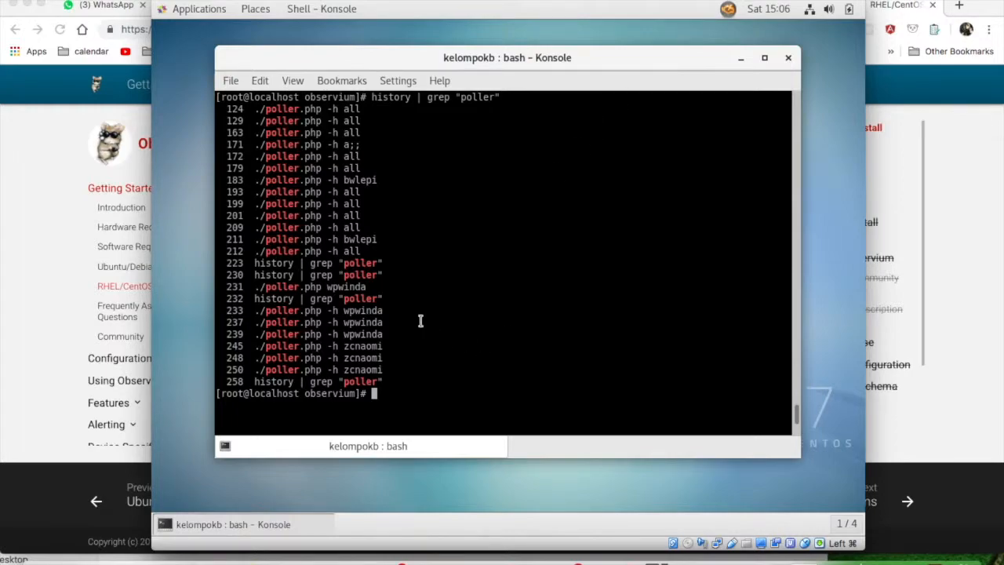
pyautogui.doubleClick(317, 310)
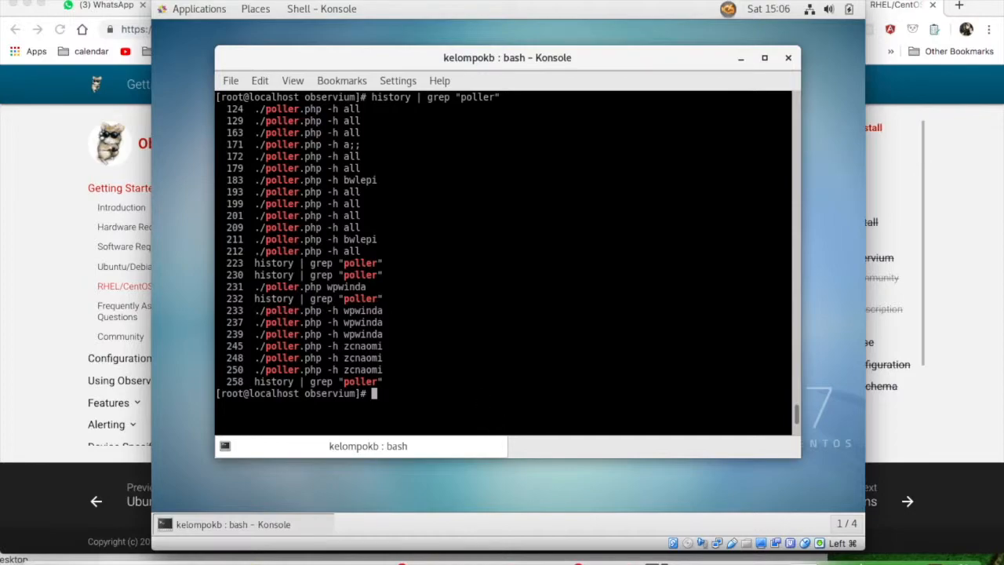
pyautogui.write('./poller.php -h wpwinda')
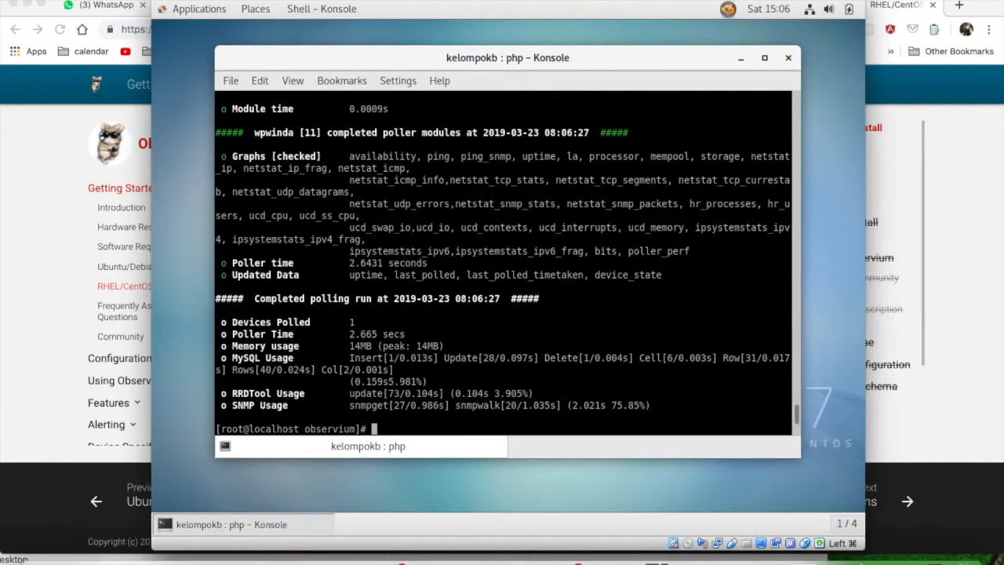
pyautogui.write('./poller.php -h wpwinda')
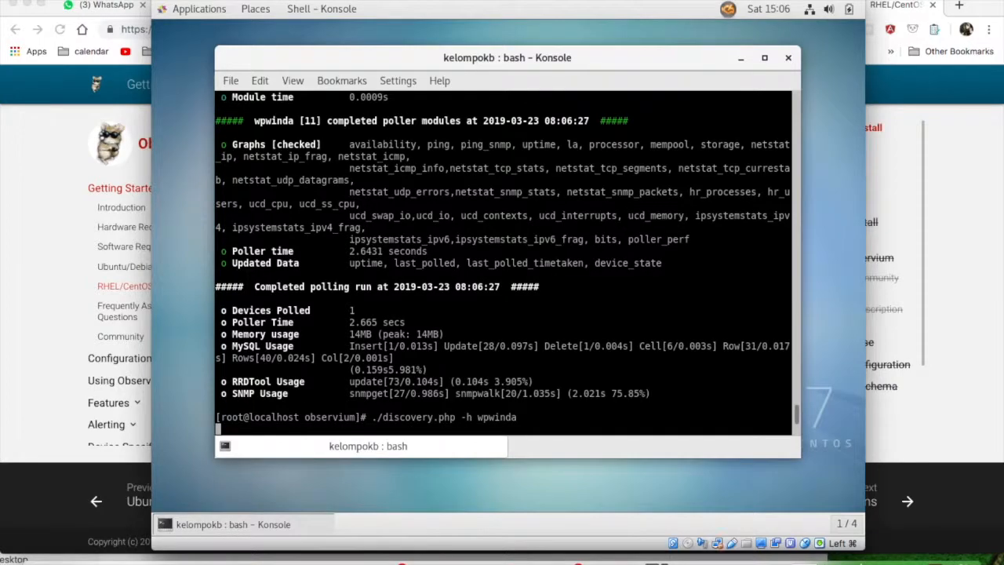
# - Run ./discovery.php -h wpwinda to completion, then pick the enp0s3 address from ip a
pyautogui.press('Return')
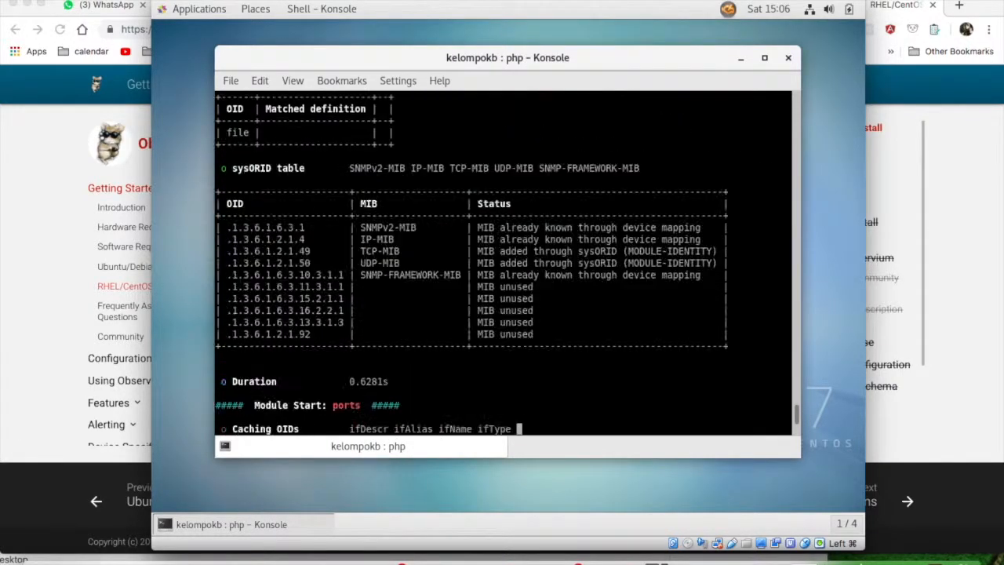
pyautogui.scroll(-3)
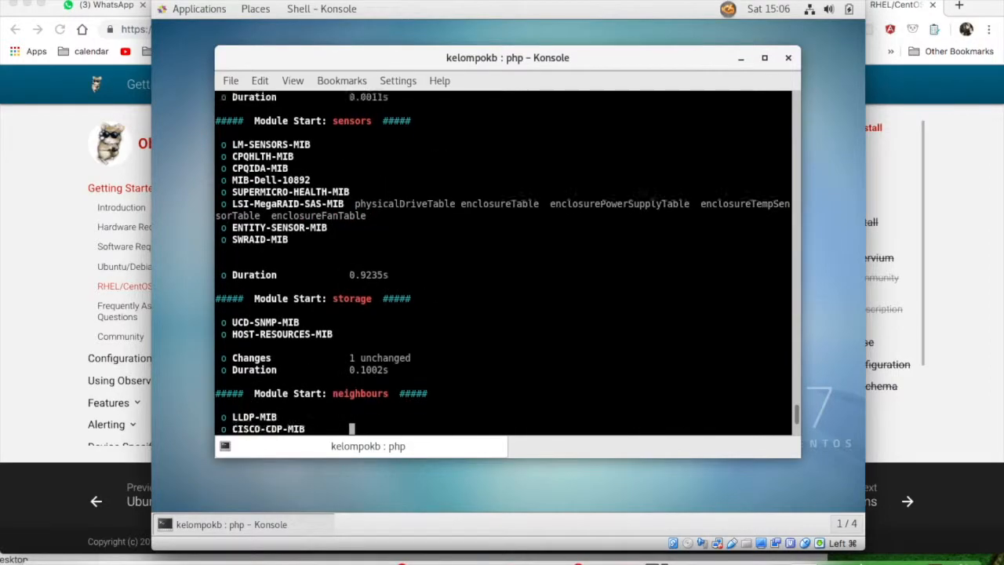
pyautogui.scroll(-3)
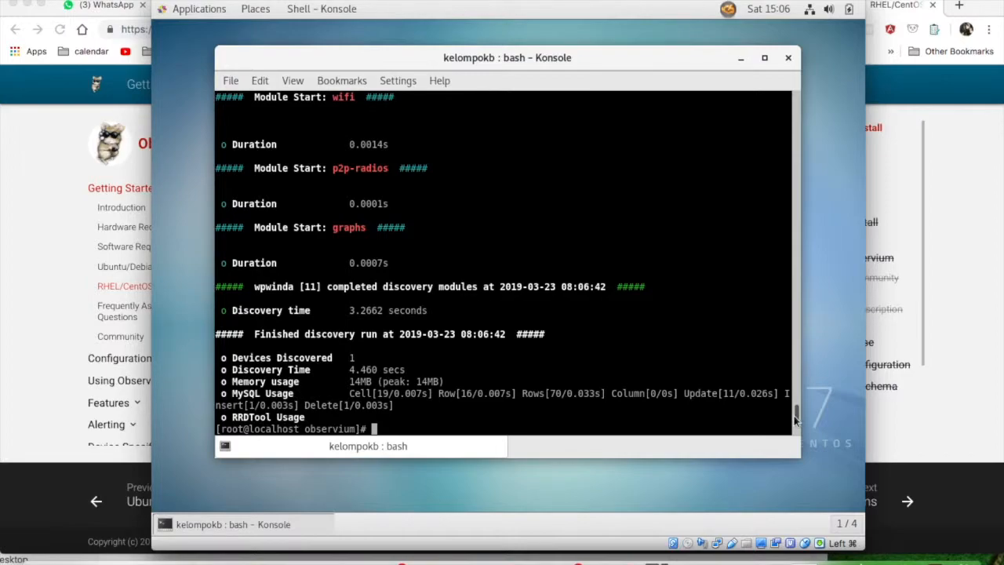
pyautogui.write('./discovery.php -h wpwinda')
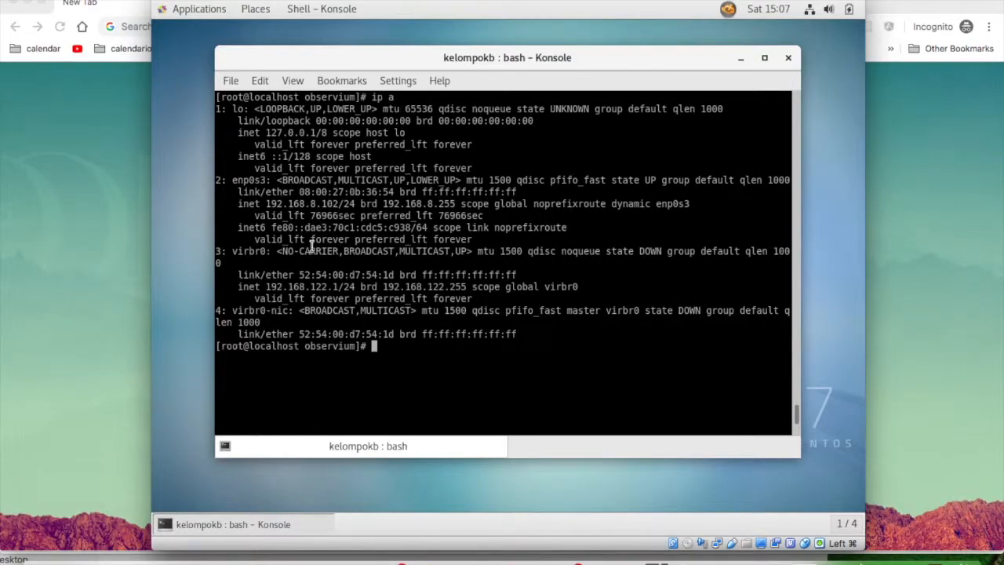
pyautogui.doubleClick(301, 204)
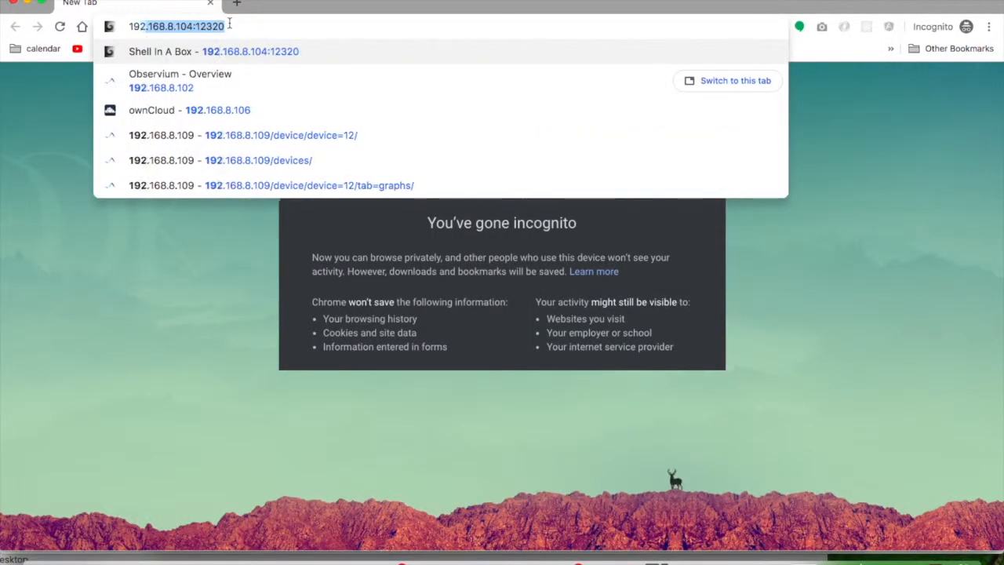
# - Log into the Observium portal as admin and list the 4 devices that are up
pyautogui.press('Backspace')
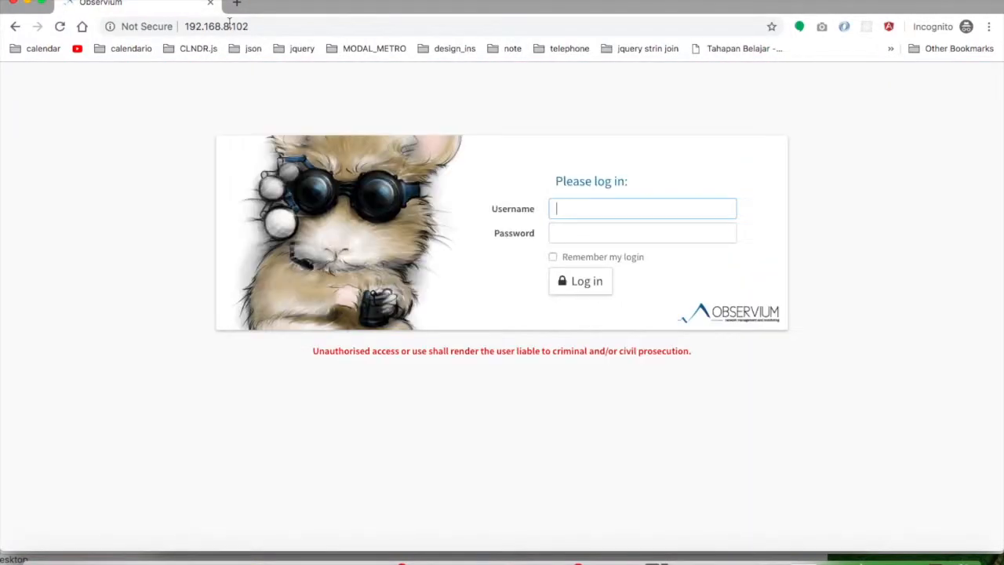
pyautogui.moveTo(587, 265)
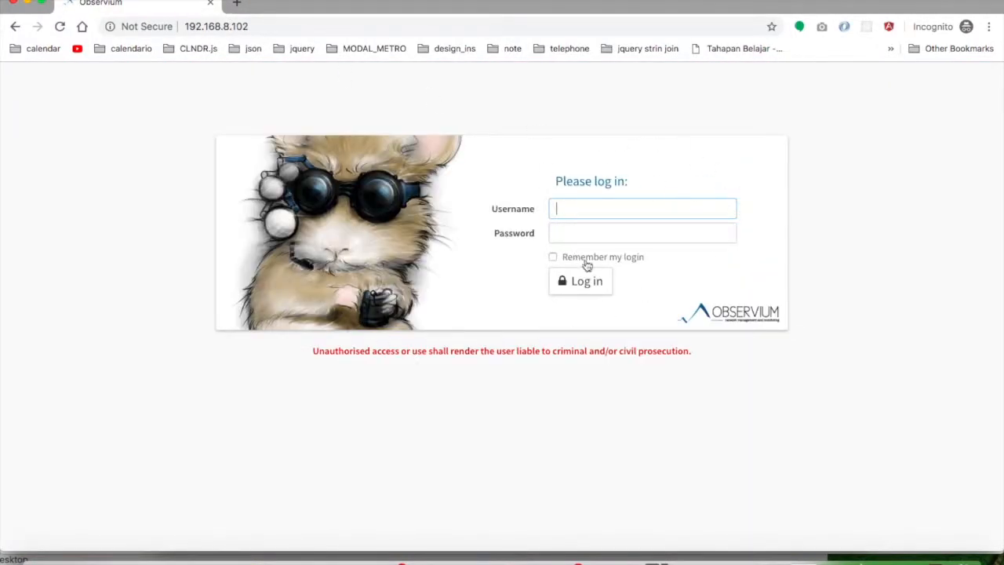
pyautogui.write('admin')
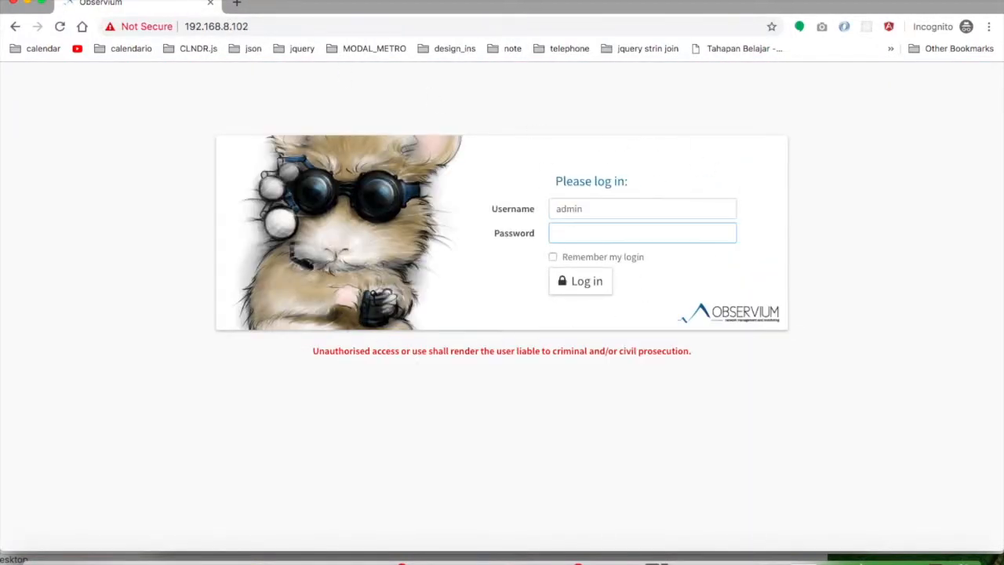
pyautogui.write('password')
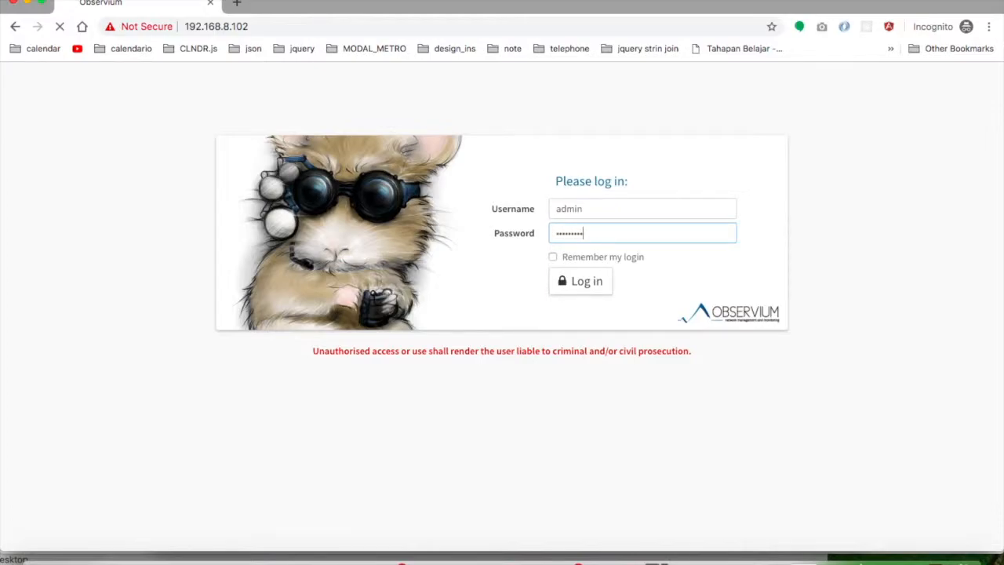
pyautogui.click(581, 281)
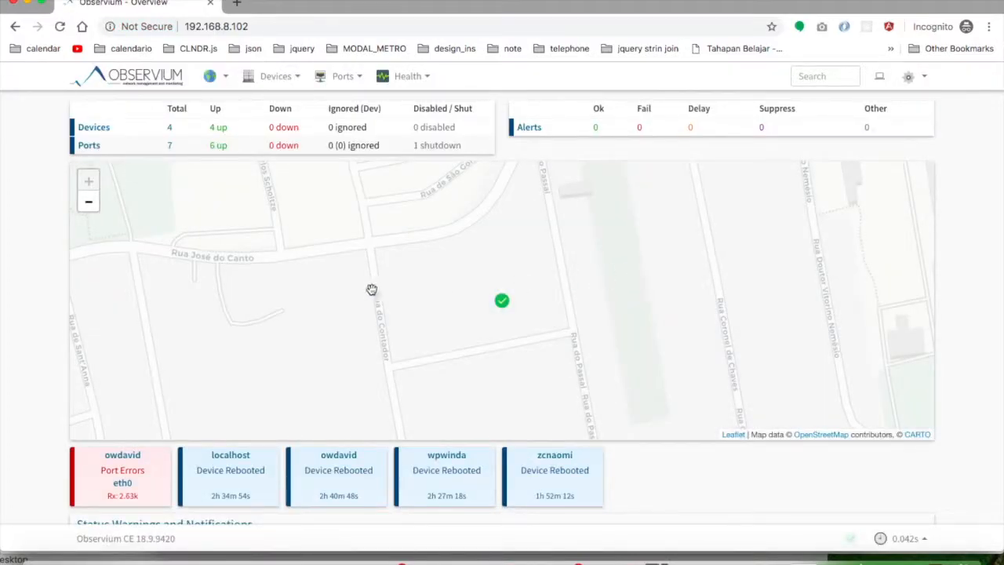
pyautogui.click(408, 75)
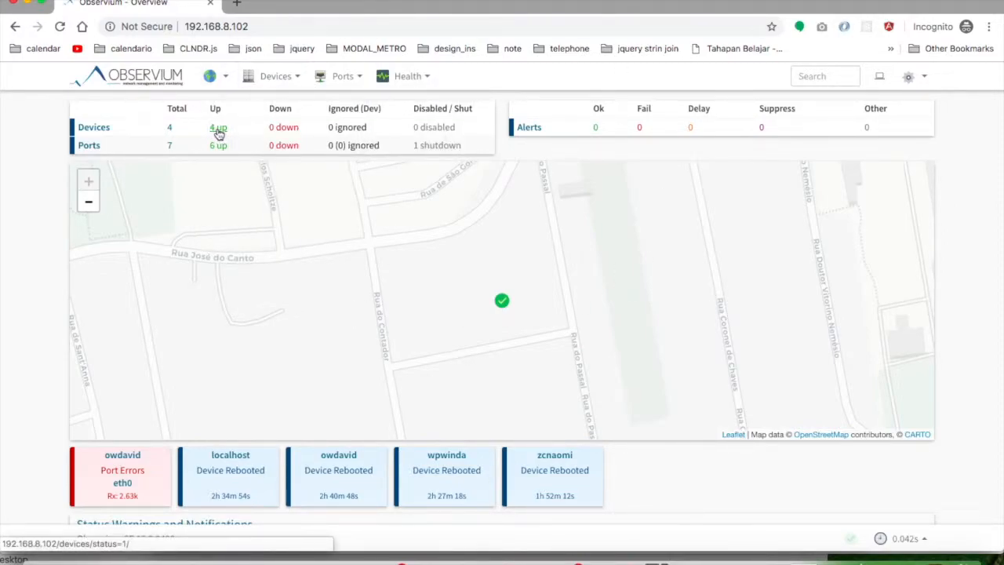
pyautogui.click(217, 127)
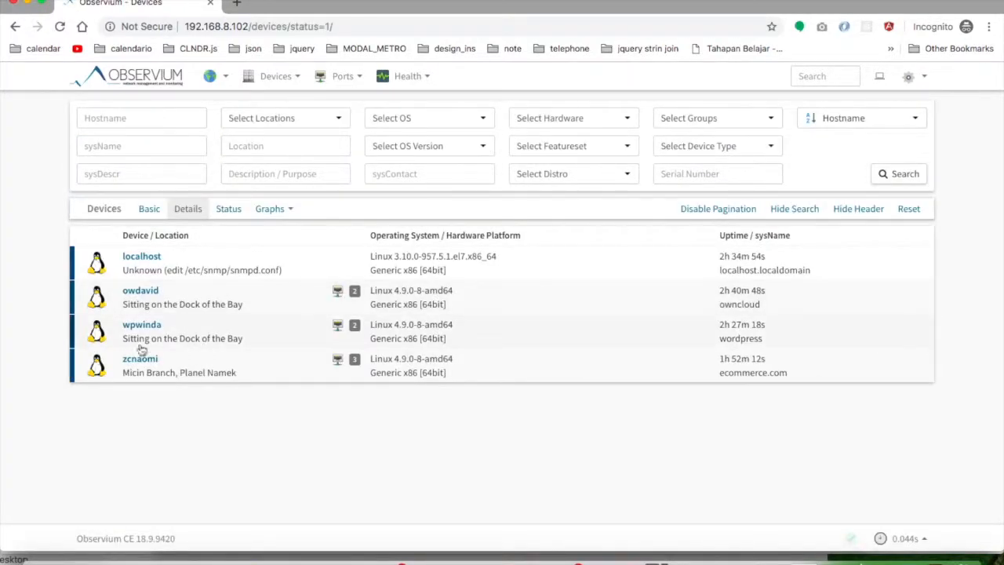
# - Go to the wpwinda device page and its Graphs view
pyautogui.click(141, 323)
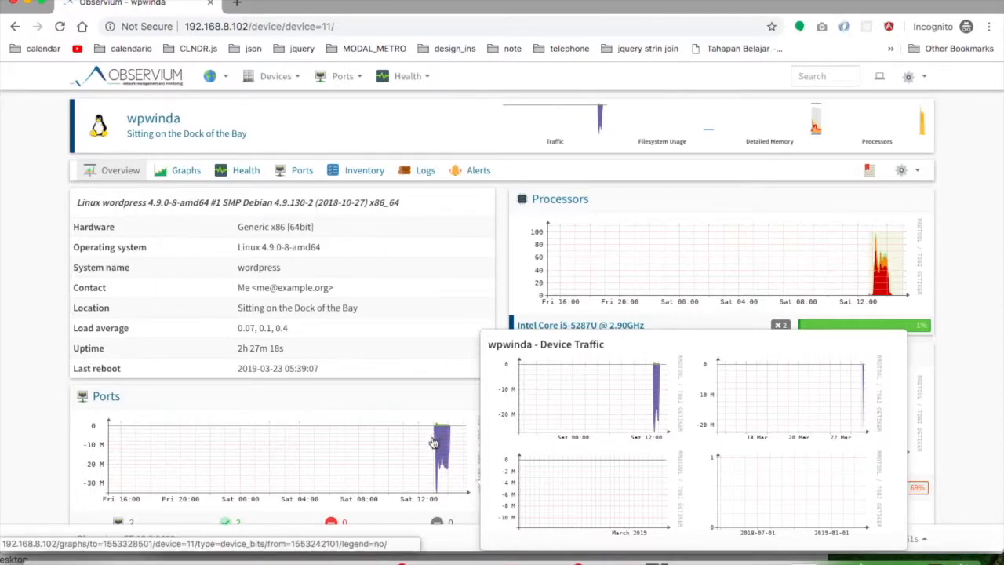
pyautogui.click(185, 171)
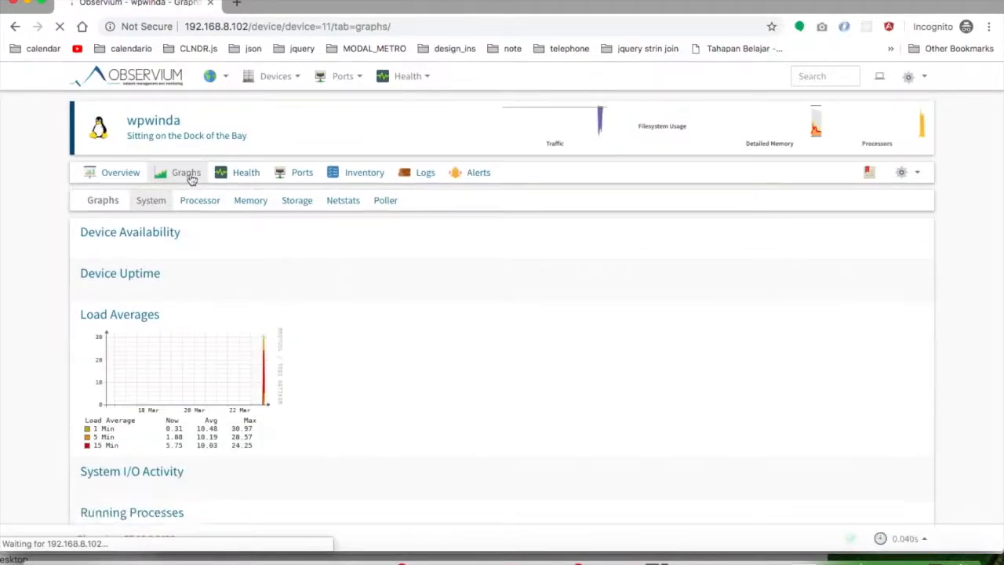
# - Scroll through wpwinda's System graphs, then switch to the Processor graph group
pyautogui.click(185, 171)
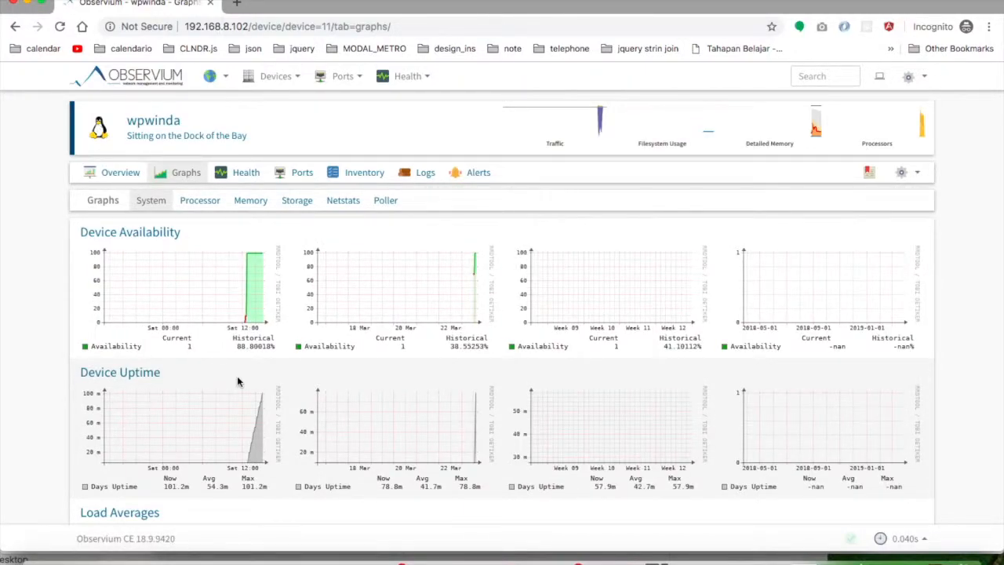
pyautogui.moveTo(288, 422)
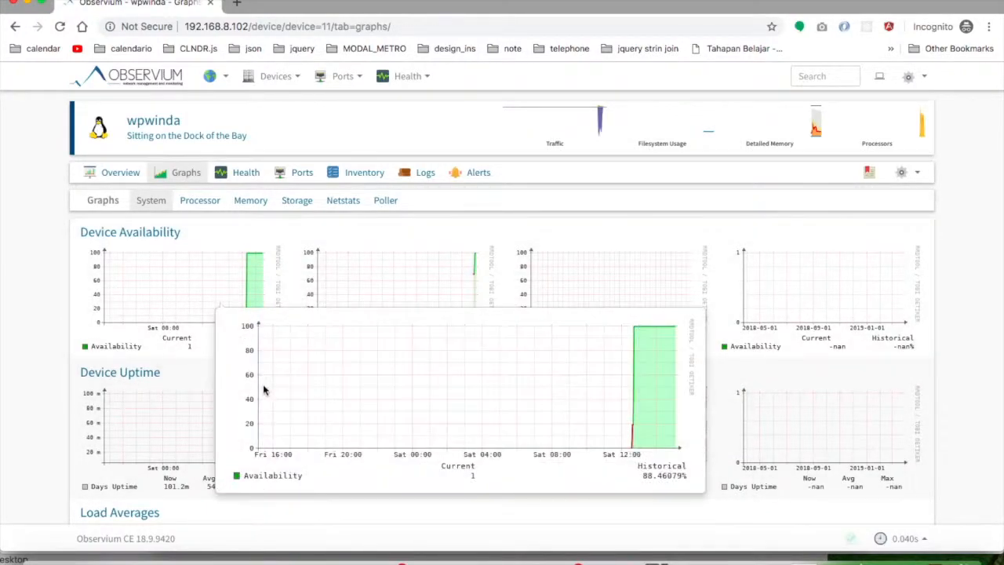
pyautogui.scroll(-3)
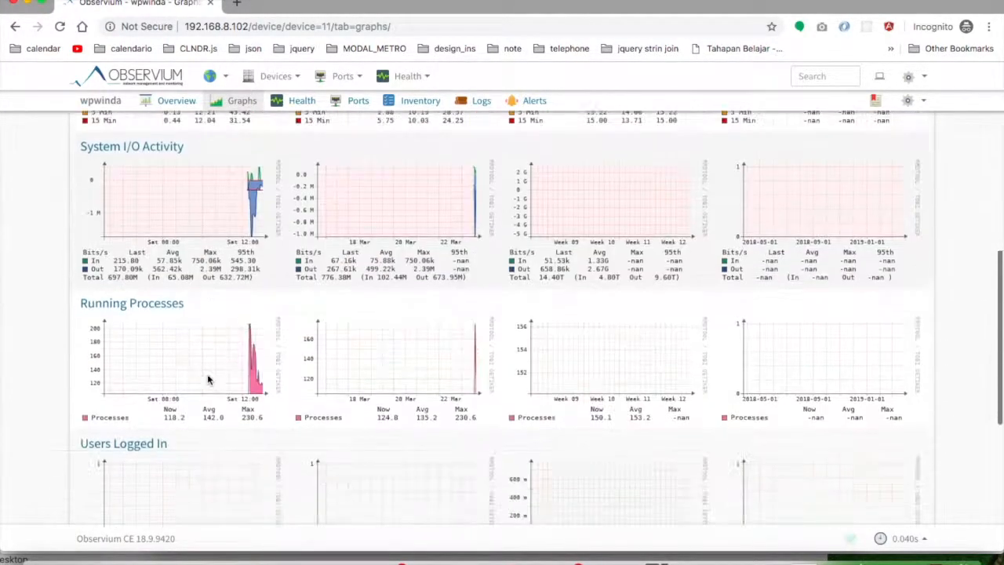
pyautogui.scroll(-3)
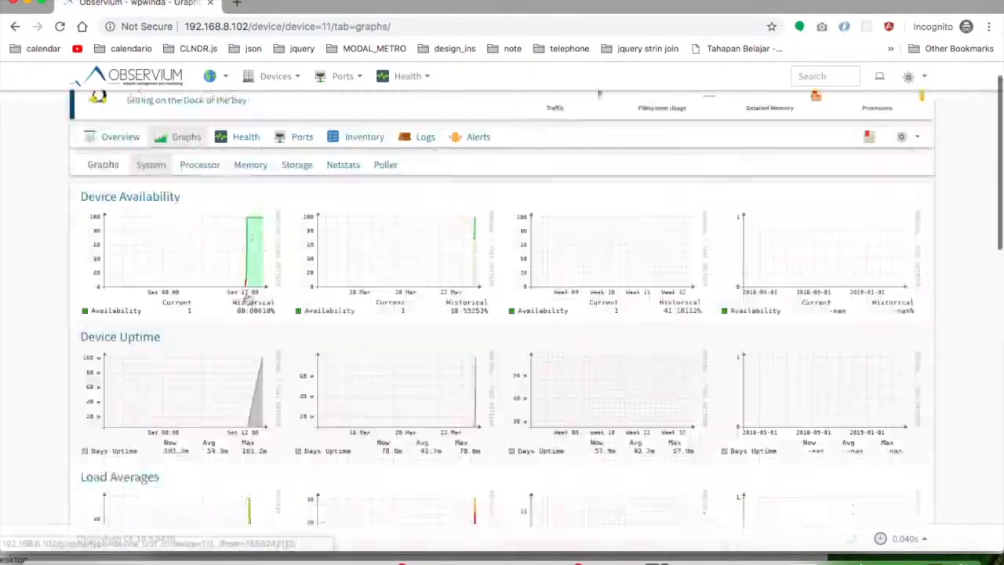
pyautogui.click(199, 165)
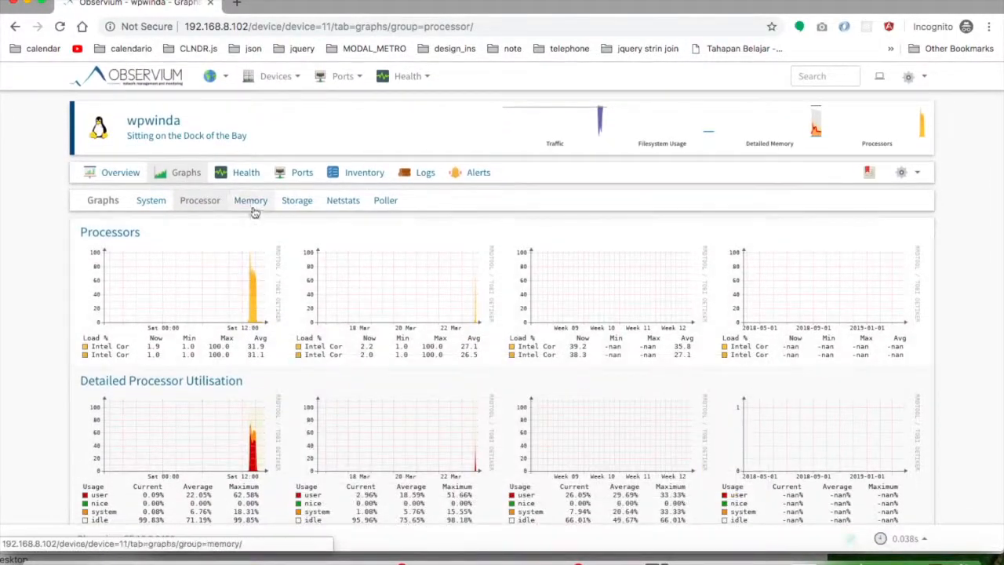
# - Review wpwinda's memory usage graphs, then return to its overview via the device name link
pyautogui.click(251, 200)
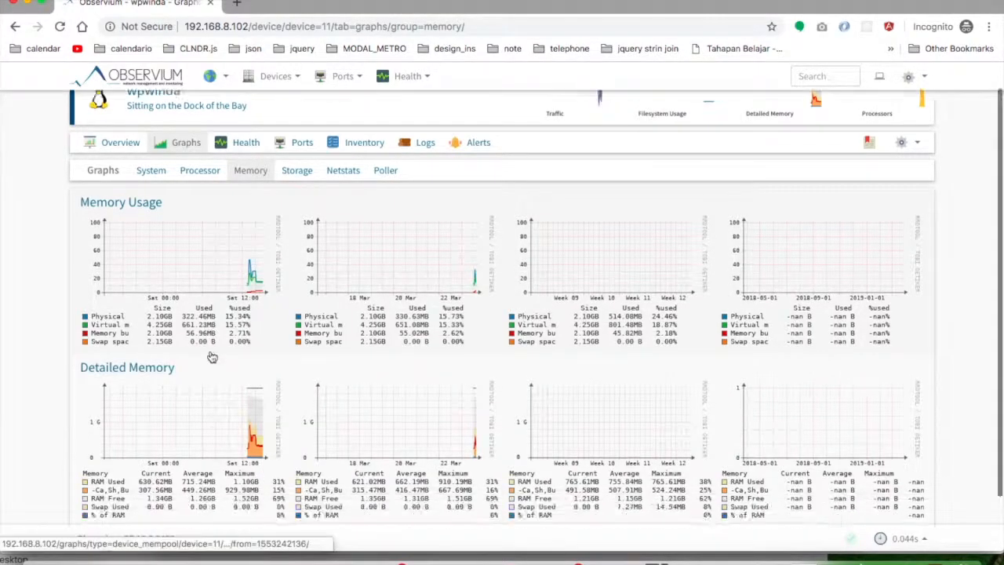
pyautogui.scroll(-3)
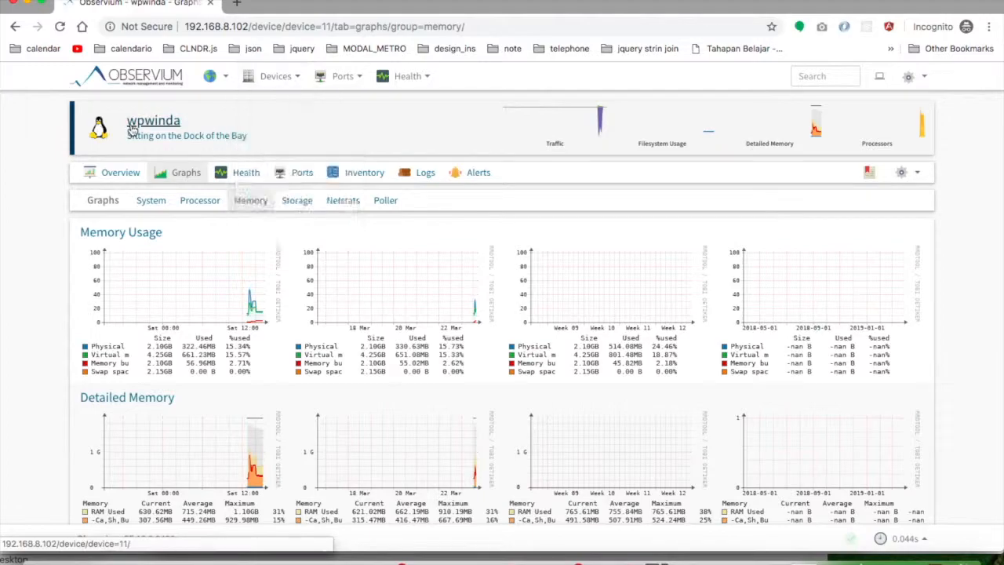
pyautogui.click(119, 171)
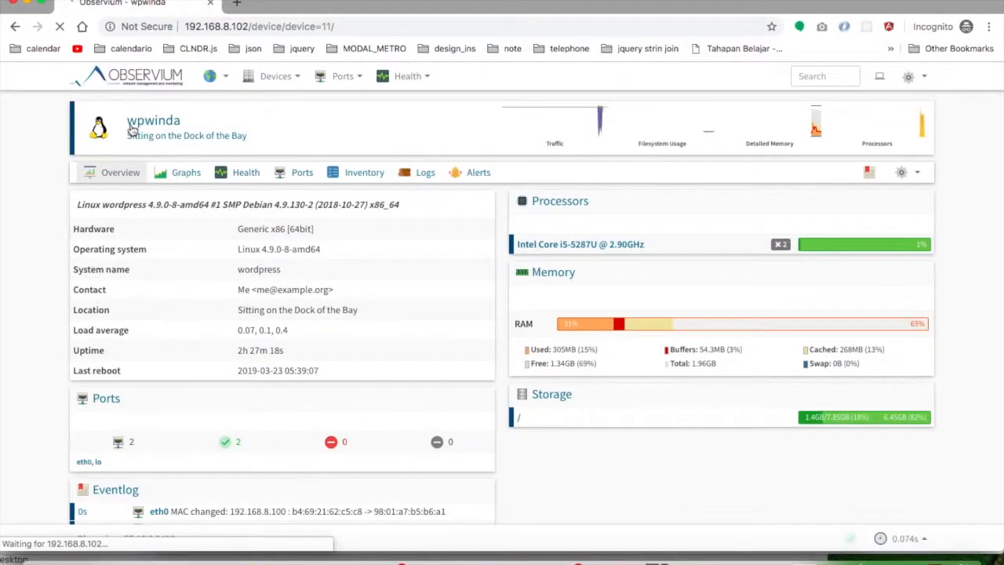